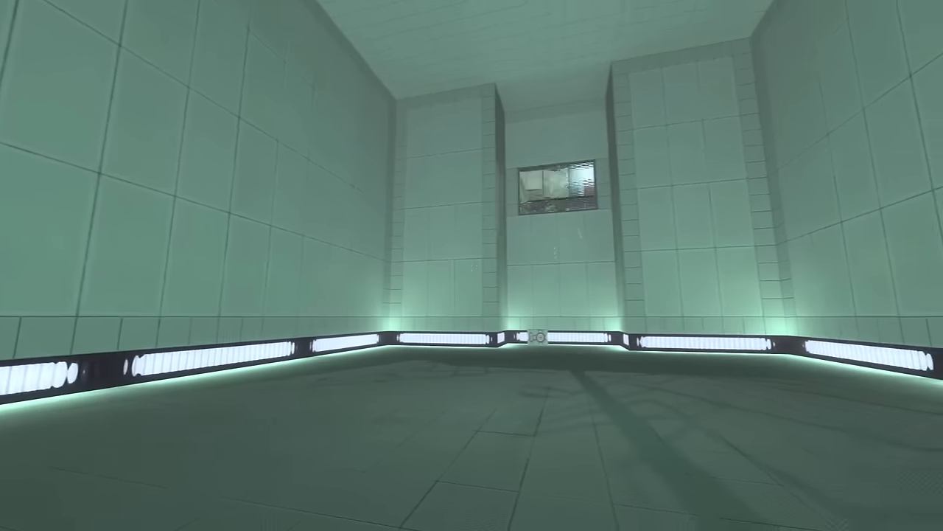
mouse_move(471, 265)
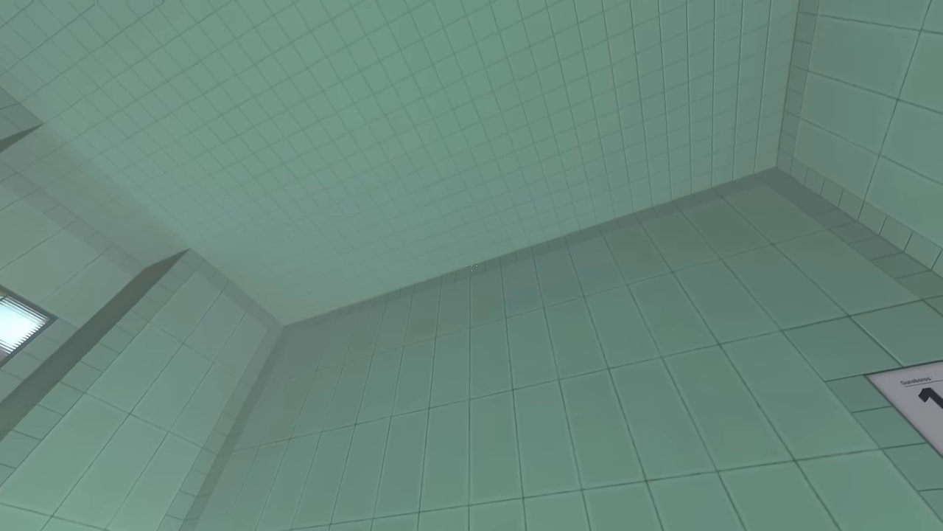
mouse_move(471, 265)
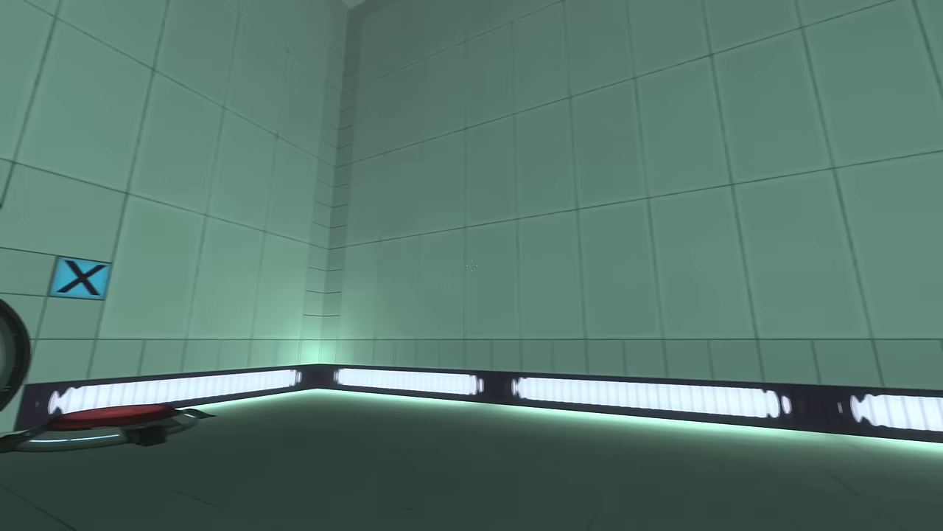
mouse_move(472, 265)
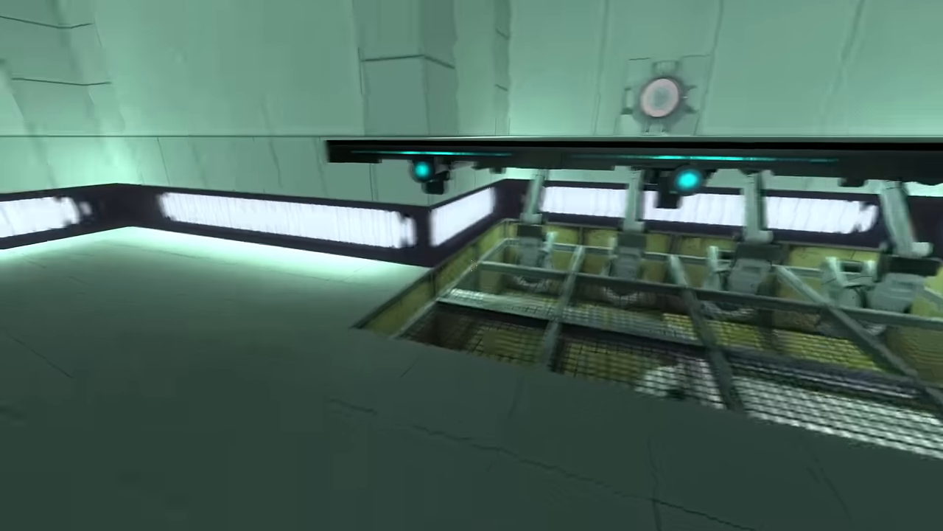
mouse_move(471, 265)
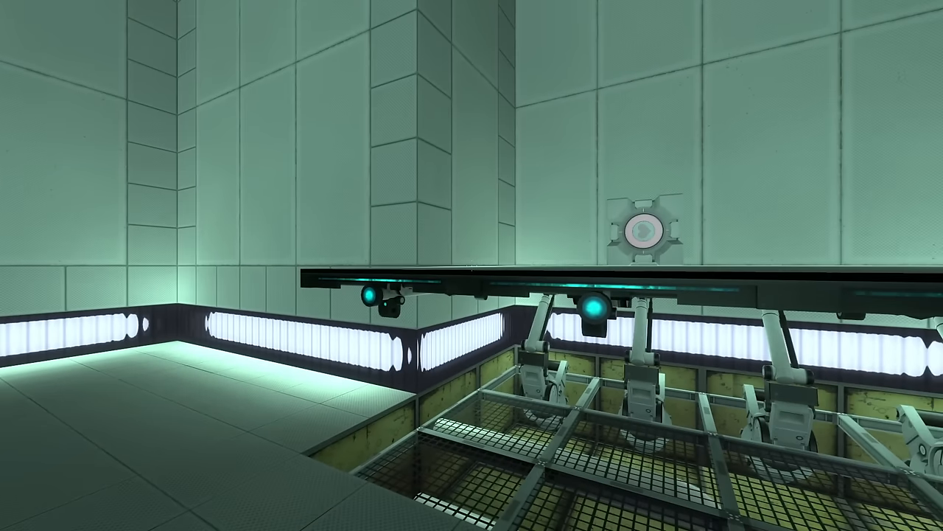
mouse_move(472, 265)
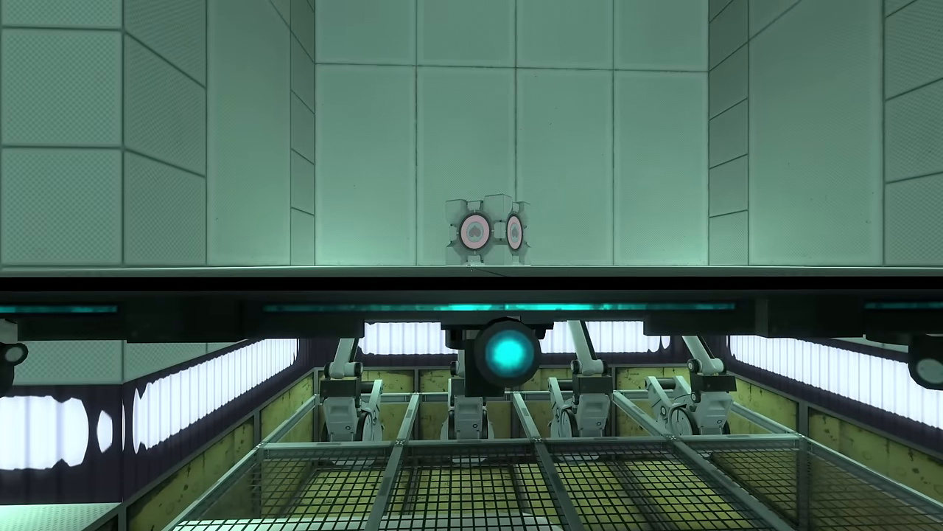
mouse_move(472, 265)
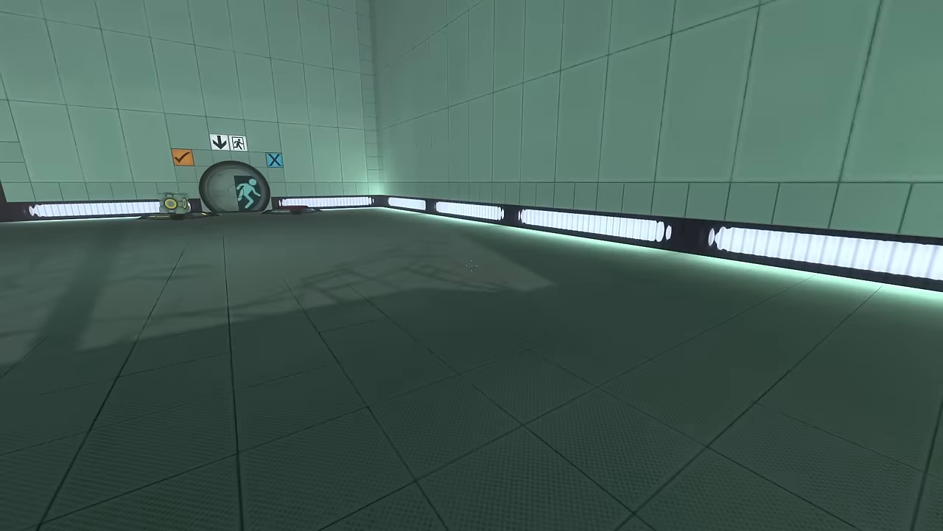
mouse_move(471, 265)
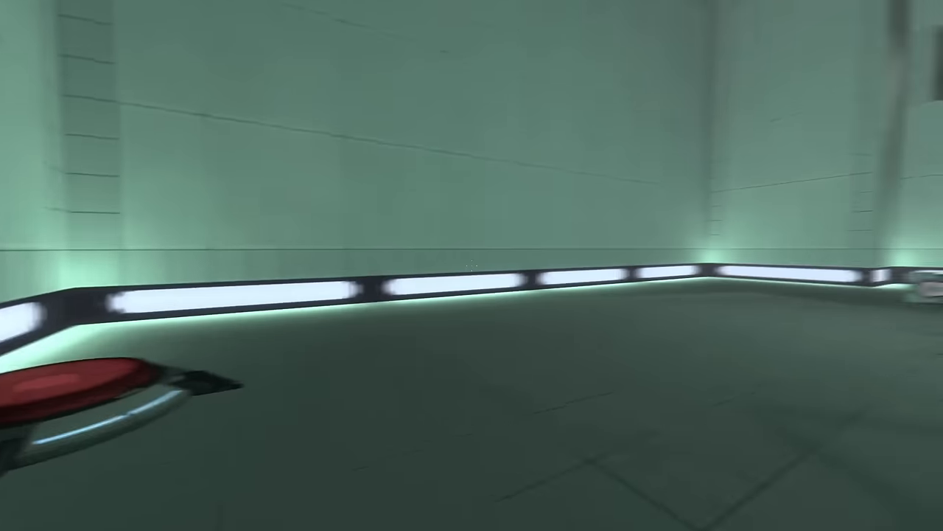
mouse_move(472, 265)
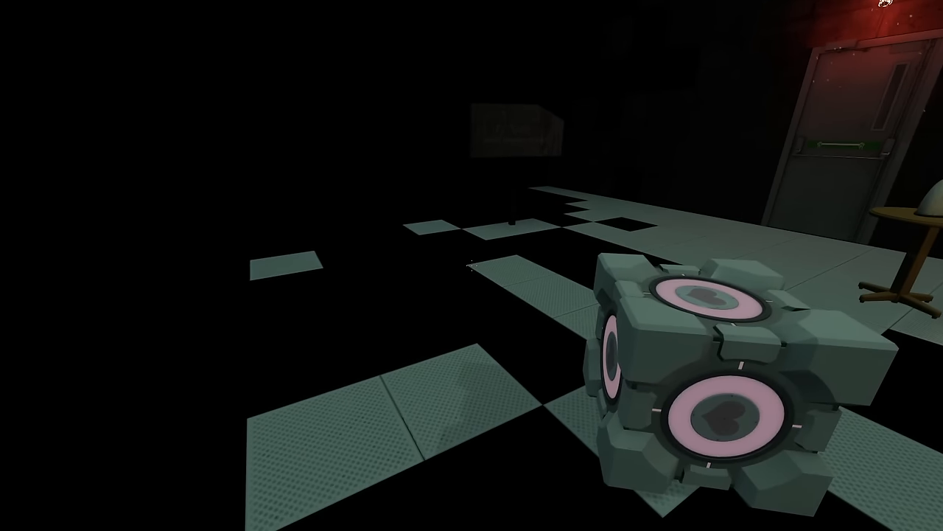
mouse_move(472, 265)
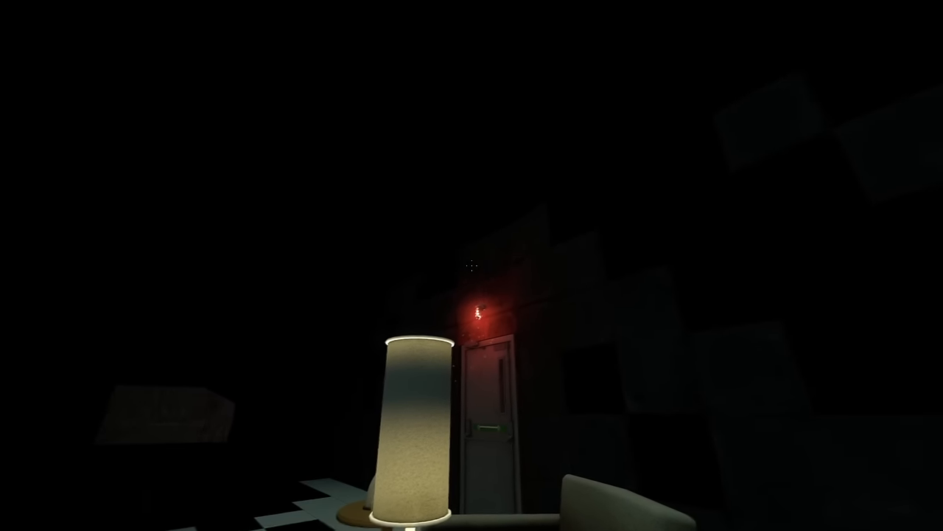
mouse_move(471, 265)
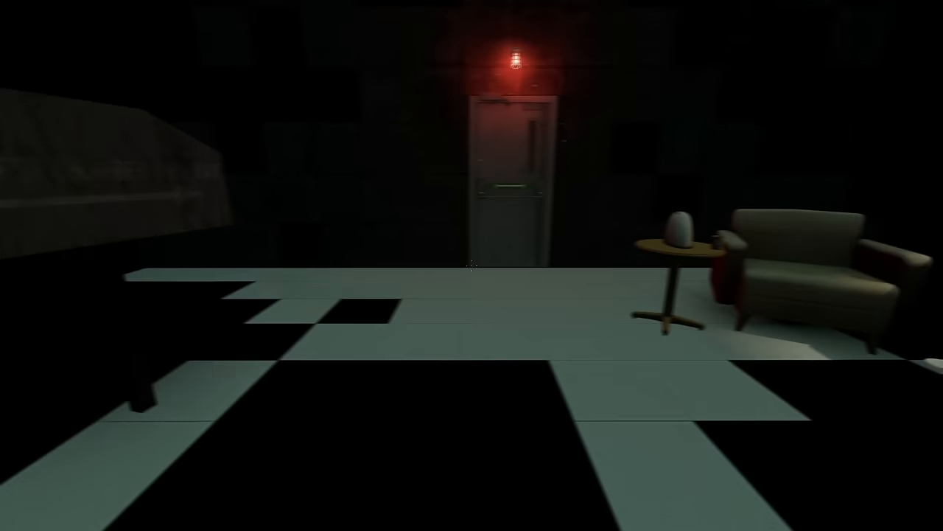
mouse_move(472, 265)
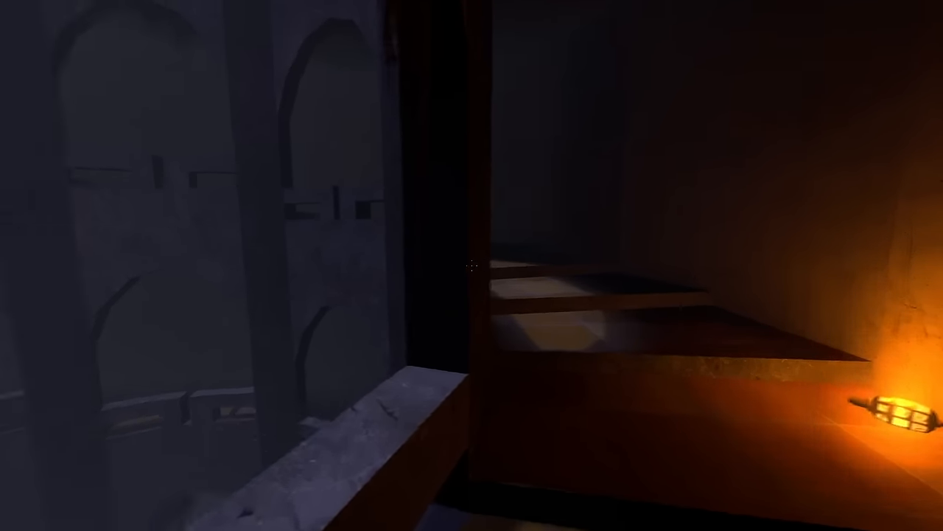
mouse_move(472, 265)
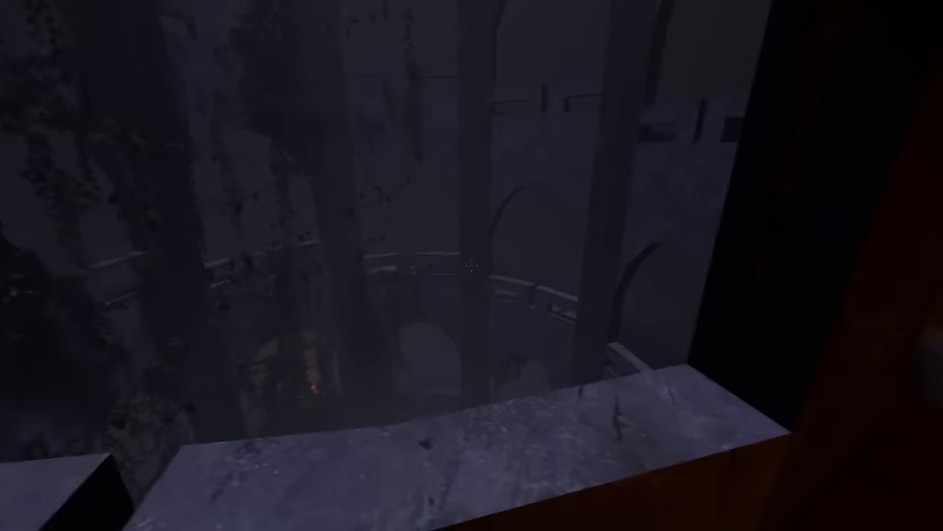
mouse_move(472, 265)
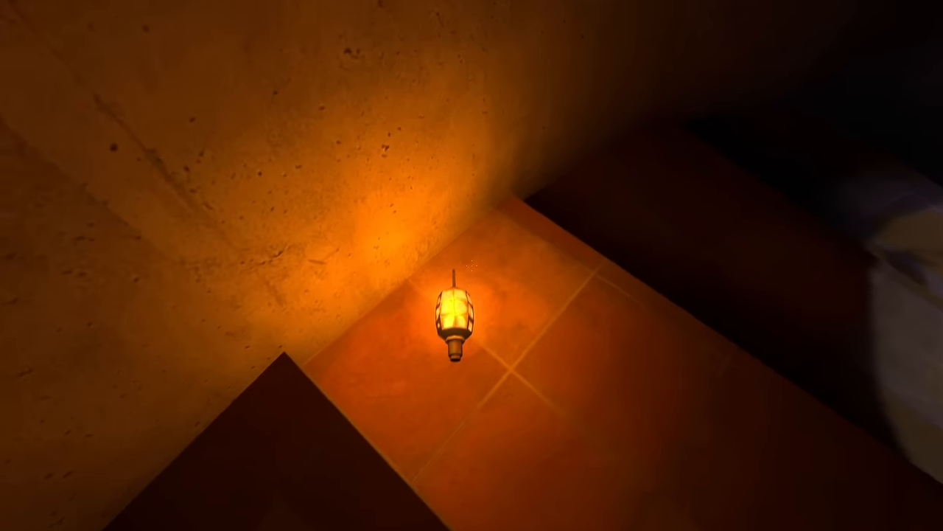
mouse_move(472, 265)
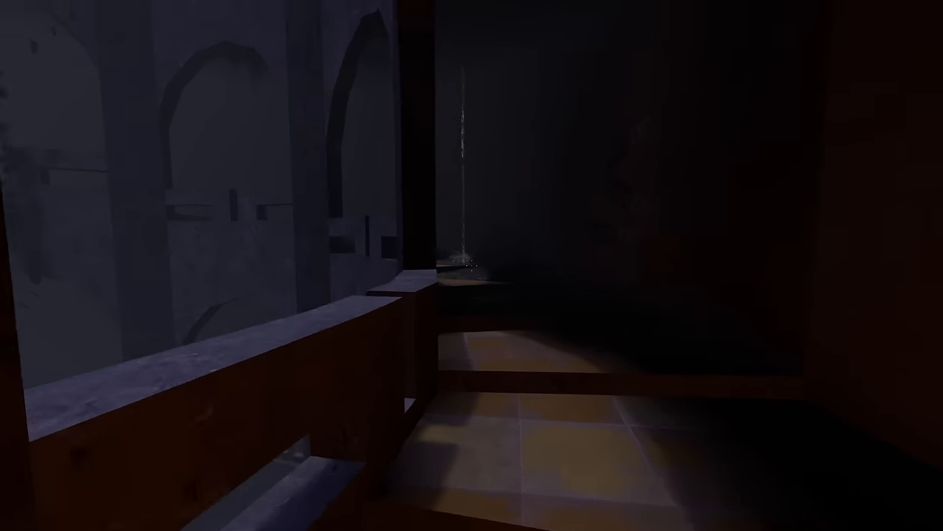
mouse_move(472, 266)
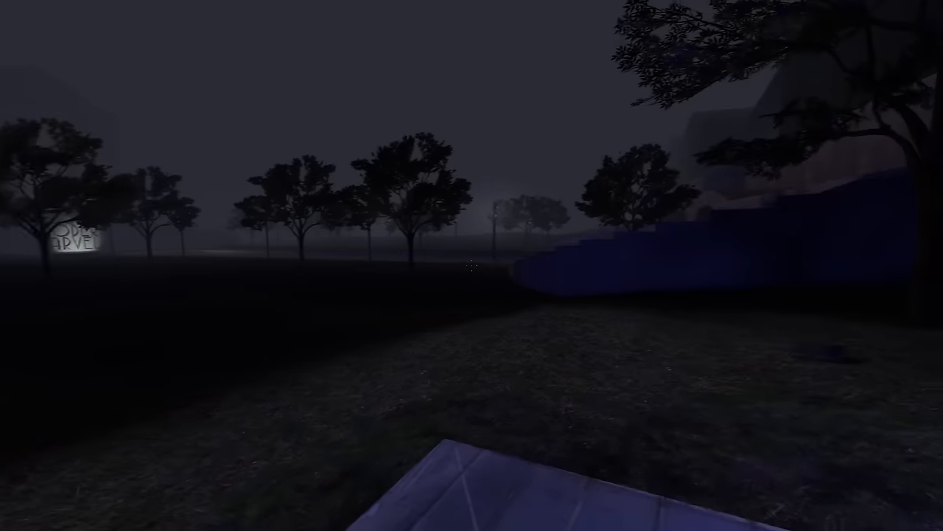
mouse_move(472, 265)
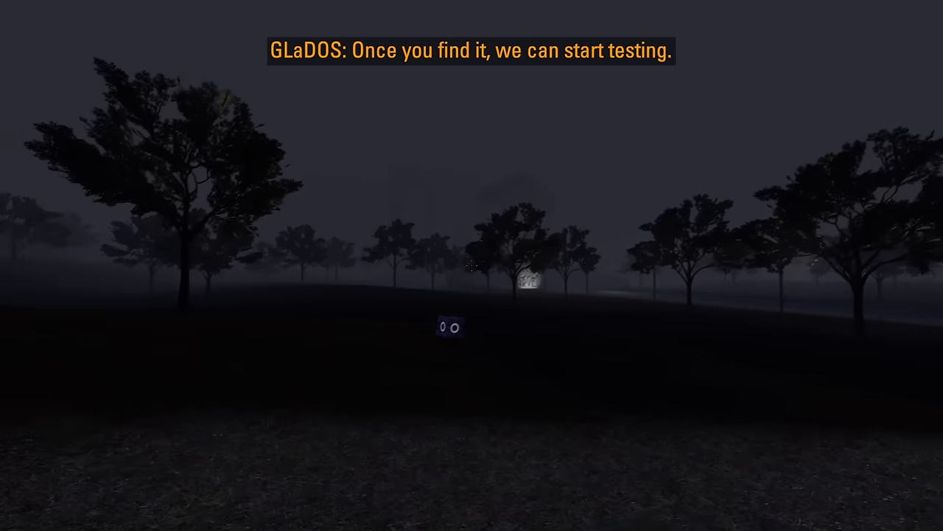
mouse_move(471, 265)
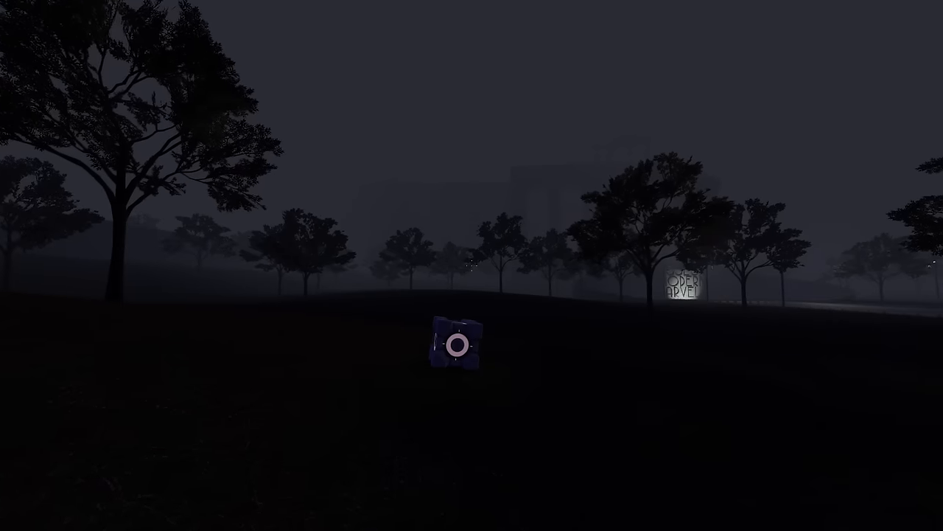
mouse_move(472, 266)
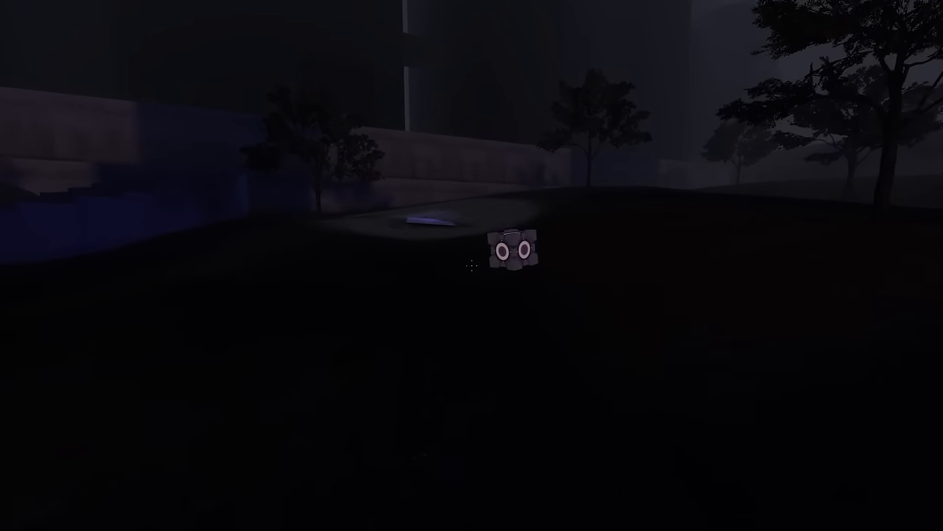
mouse_move(471, 265)
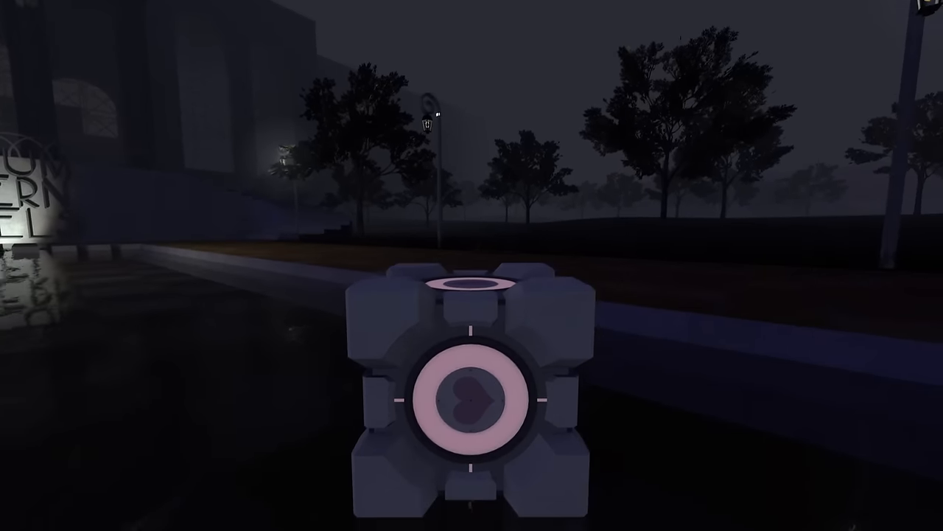
mouse_move(472, 265)
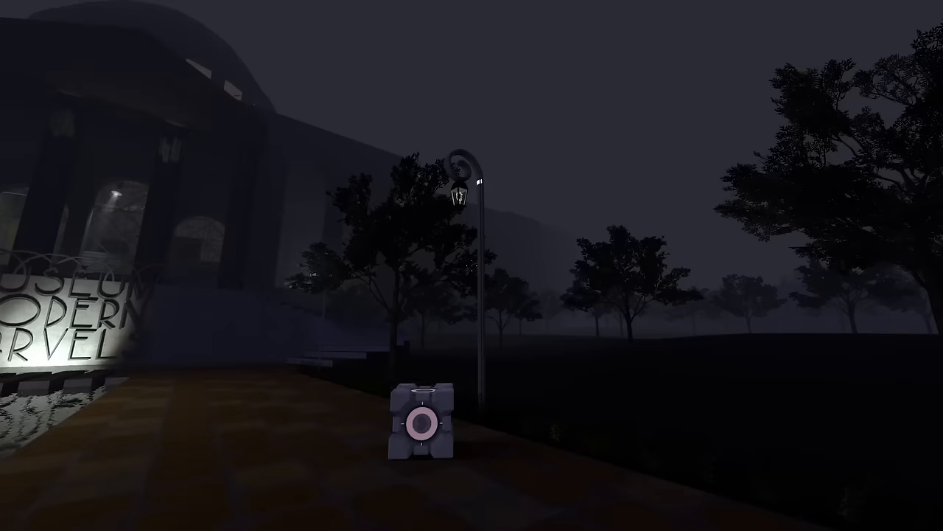
mouse_move(471, 265)
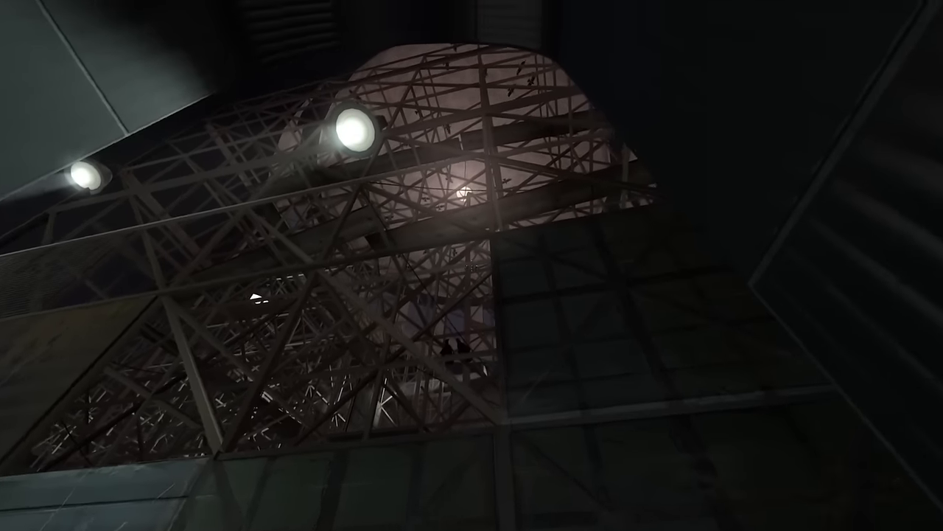
mouse_move(471, 265)
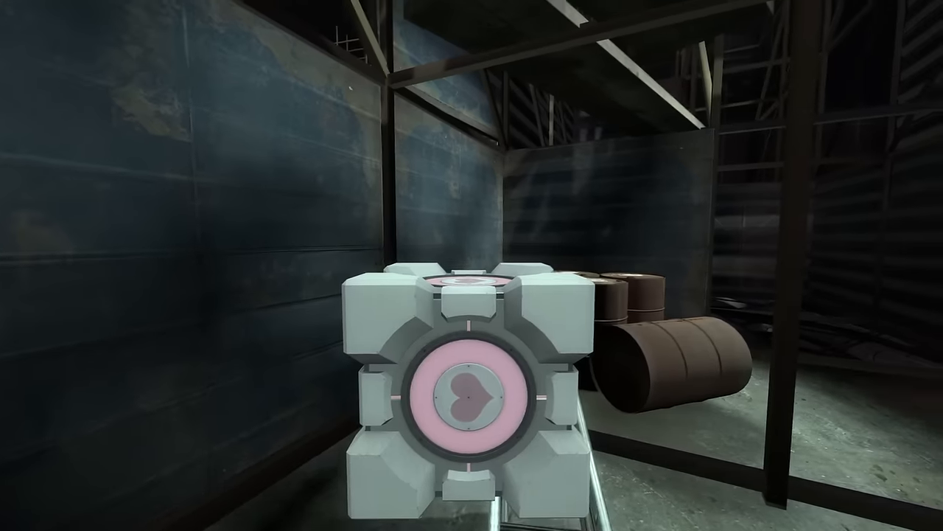
mouse_move(472, 265)
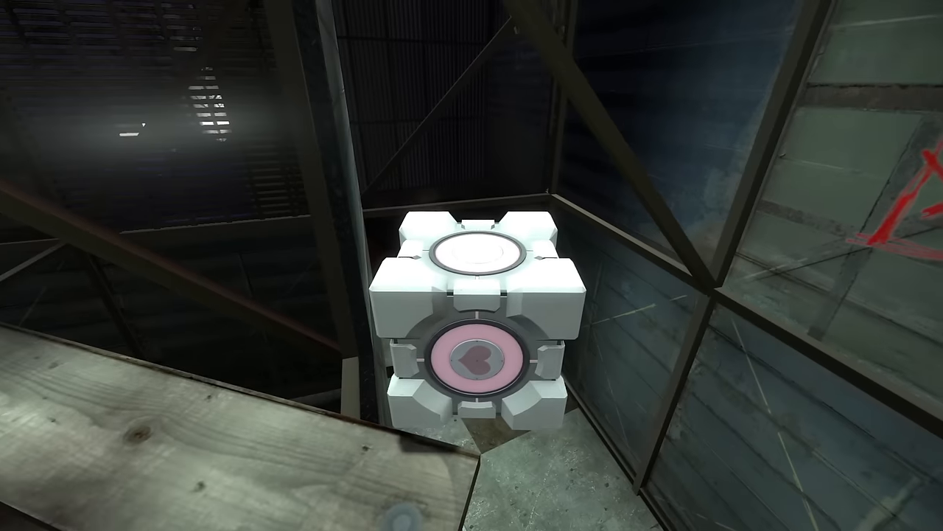
mouse_move(472, 266)
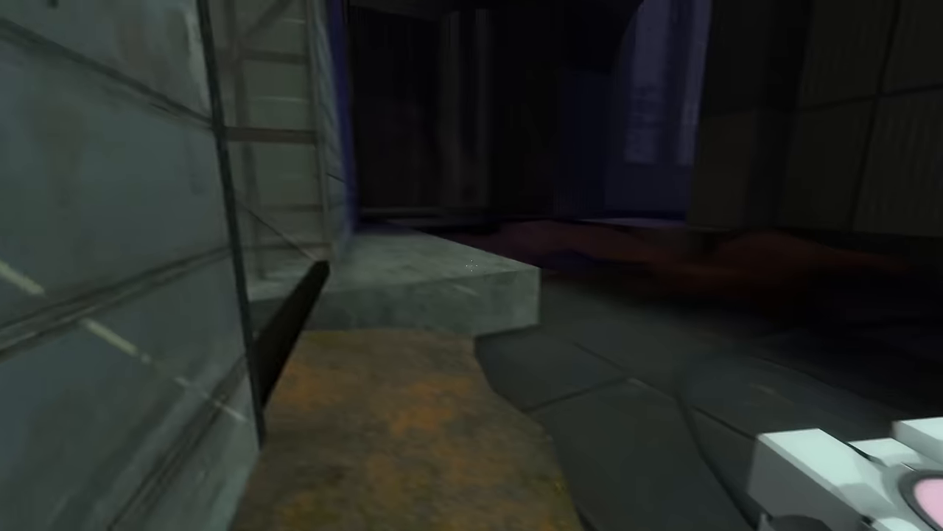
mouse_move(472, 266)
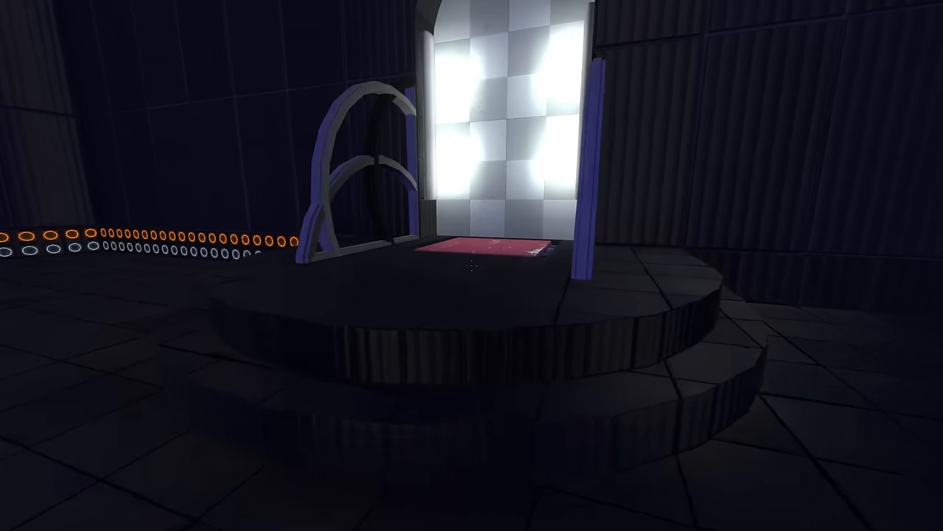
mouse_move(471, 265)
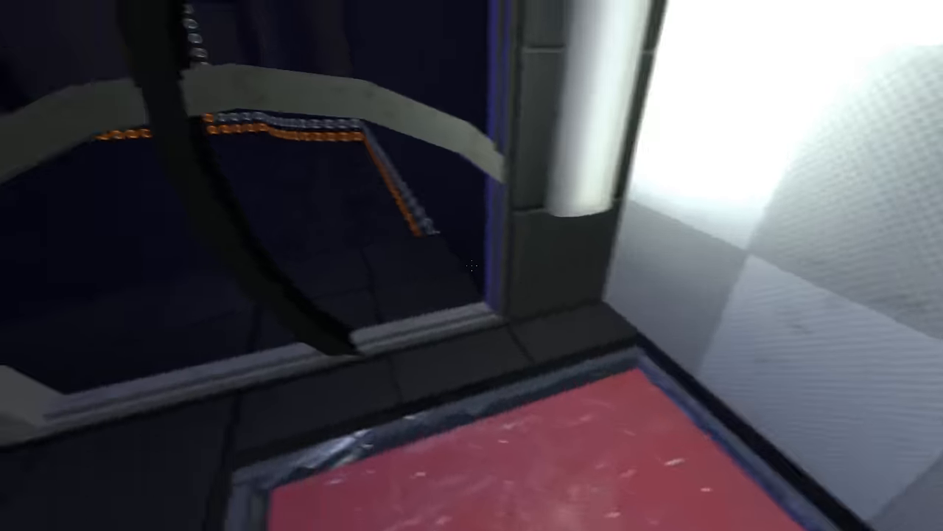
mouse_move(472, 265)
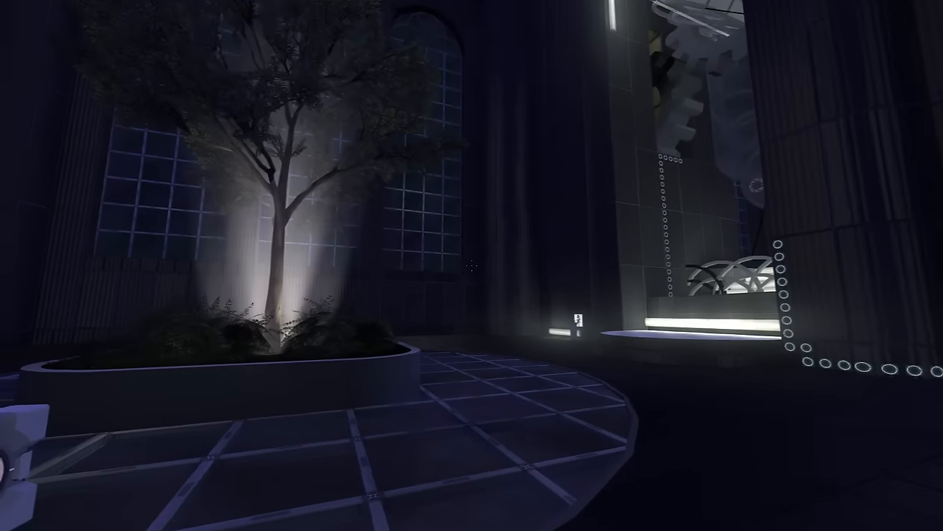
mouse_move(471, 266)
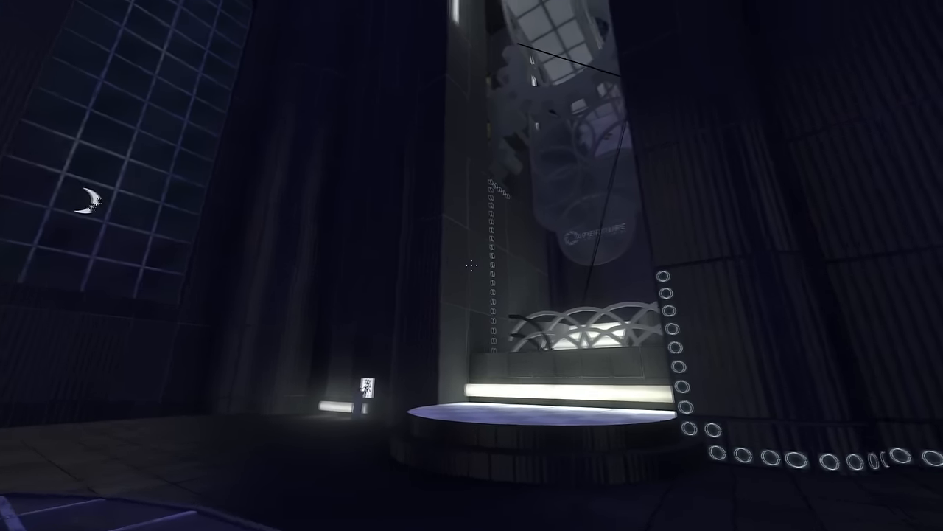
mouse_move(471, 266)
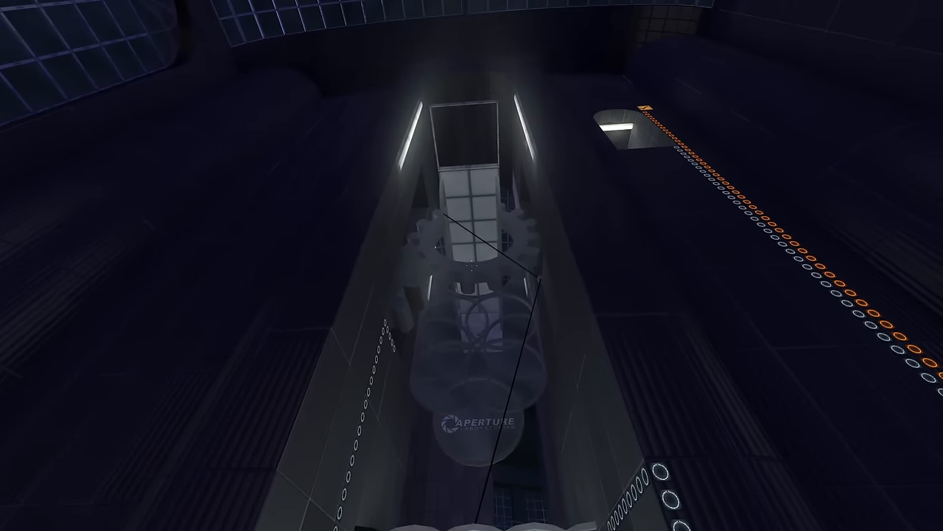
mouse_move(472, 266)
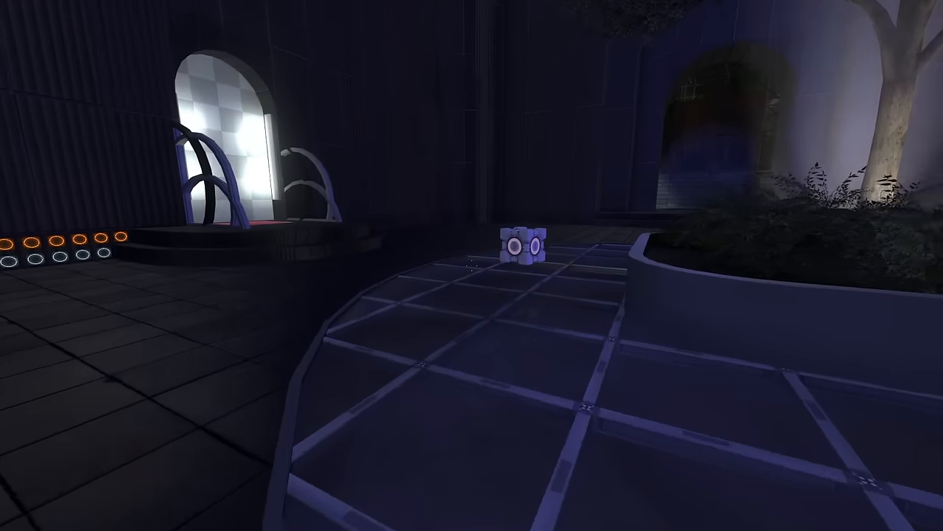
mouse_move(472, 266)
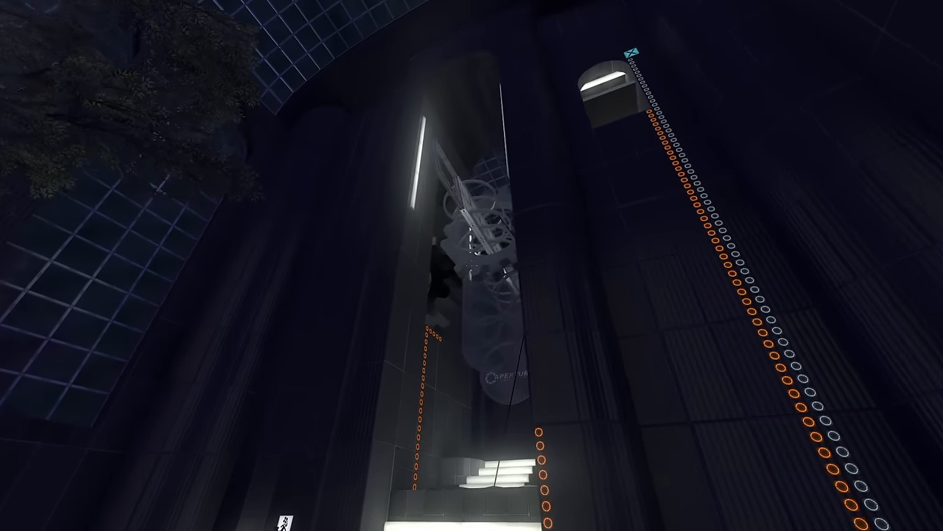
mouse_move(472, 265)
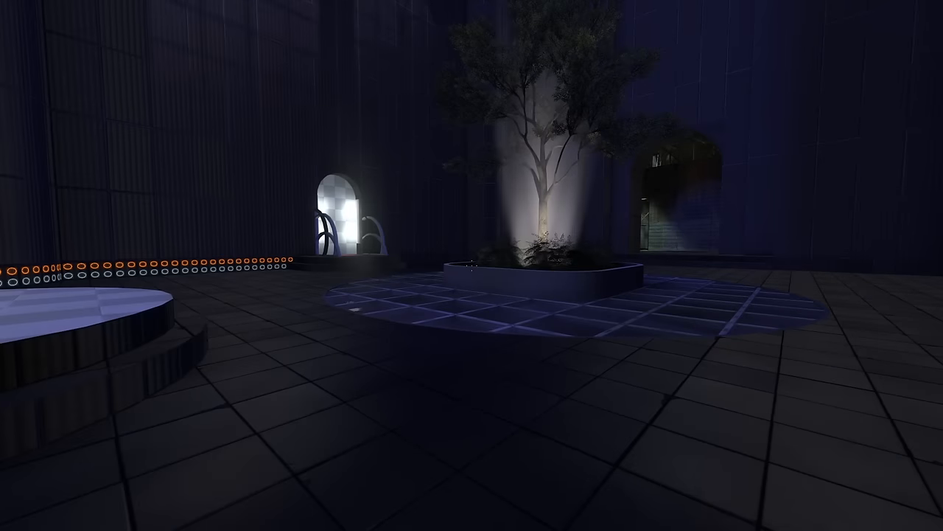
mouse_move(471, 266)
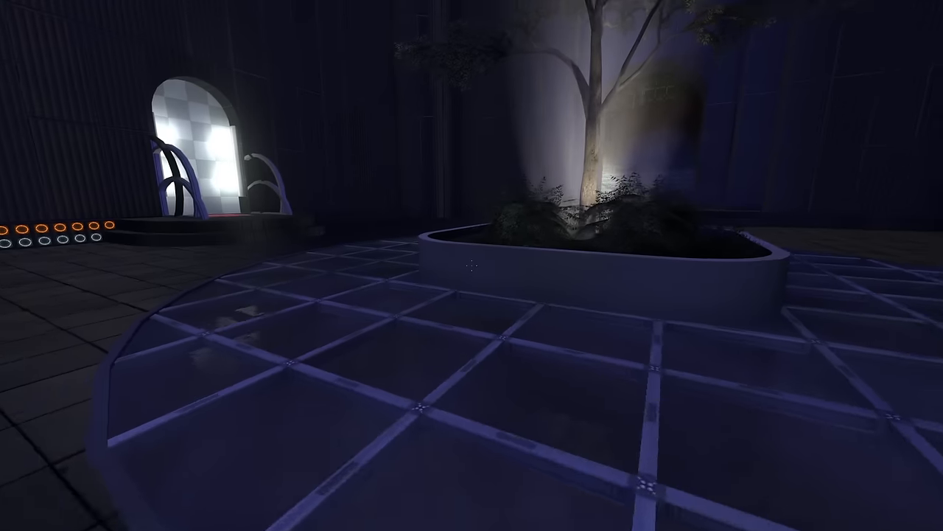
mouse_move(472, 265)
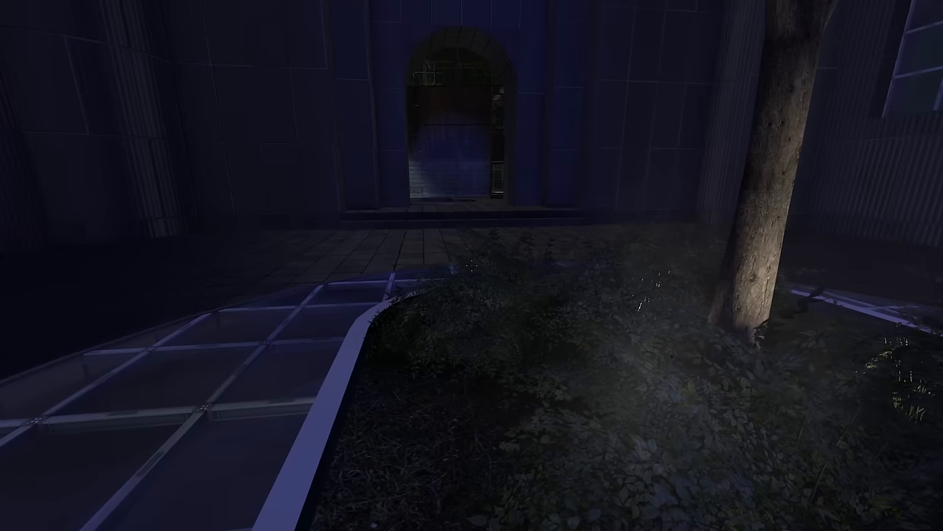
mouse_move(471, 265)
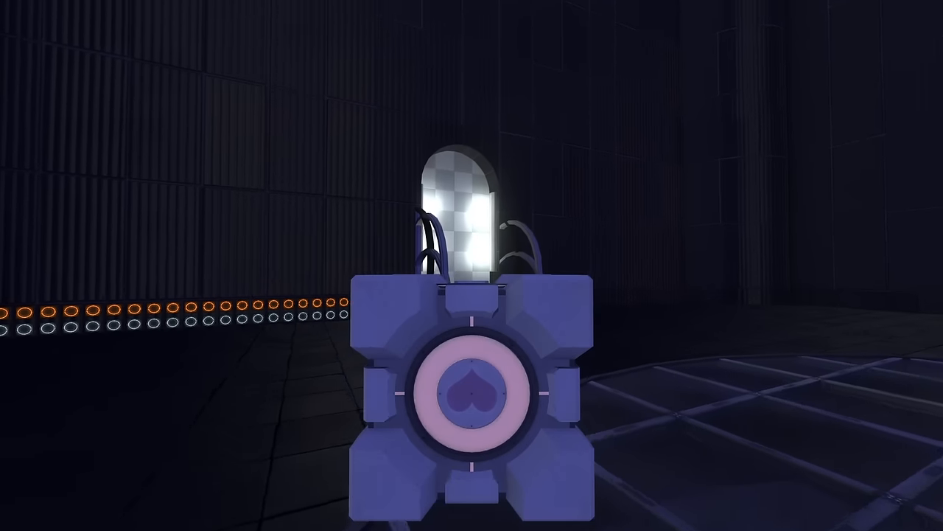
mouse_move(471, 266)
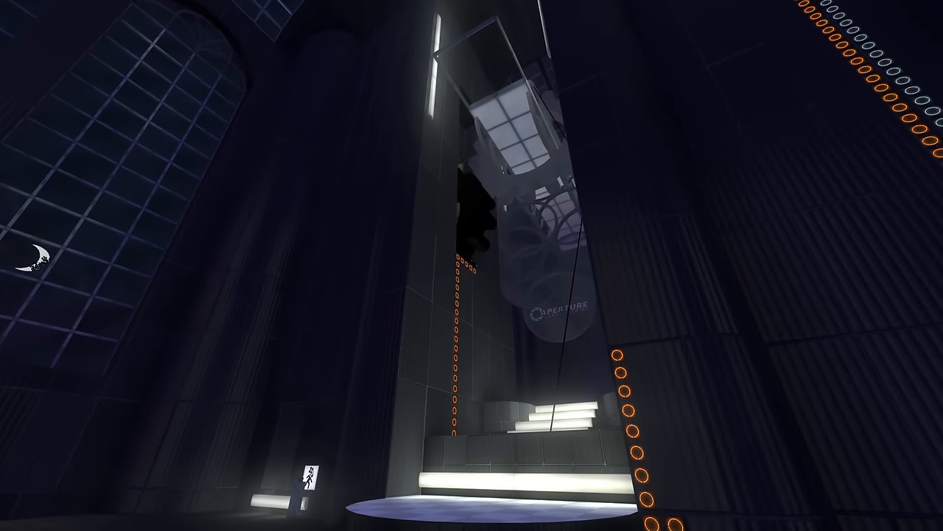
mouse_move(472, 265)
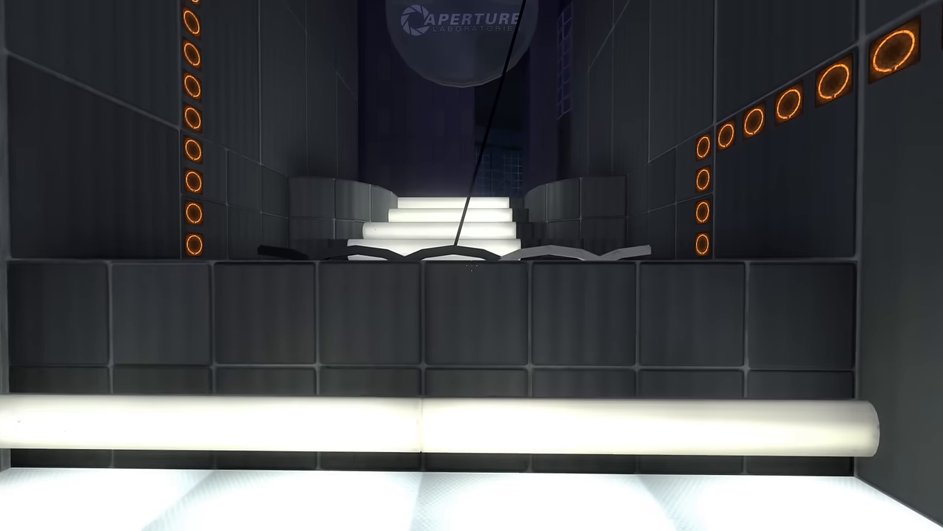
mouse_move(472, 265)
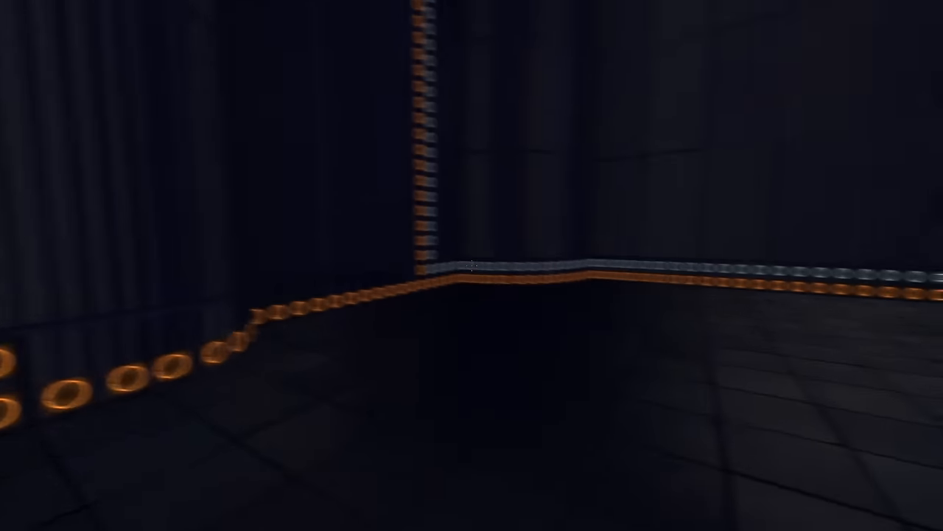
mouse_move(472, 266)
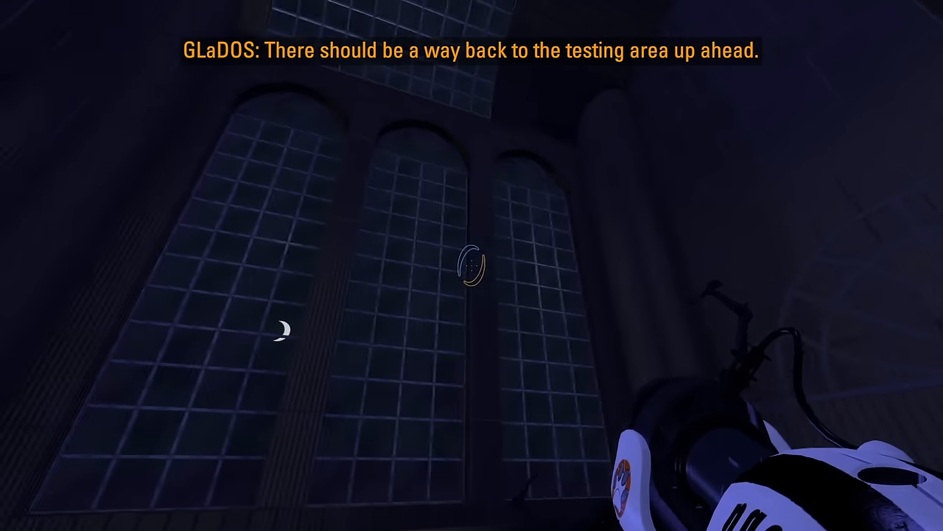
mouse_move(471, 266)
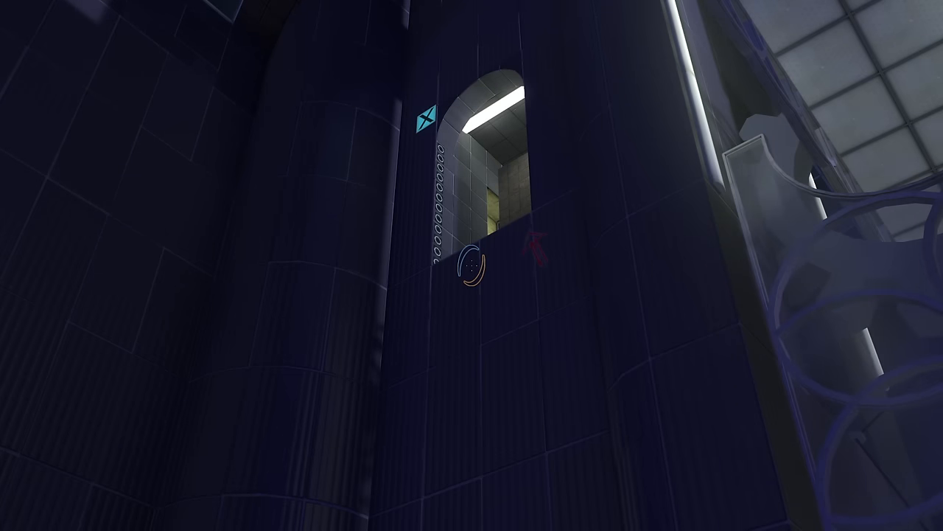
mouse_move(472, 265)
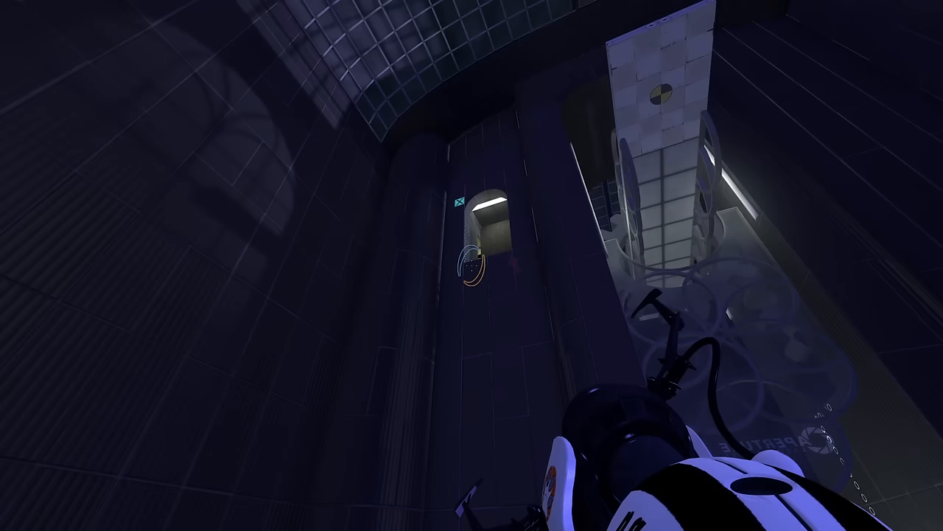
mouse_move(471, 266)
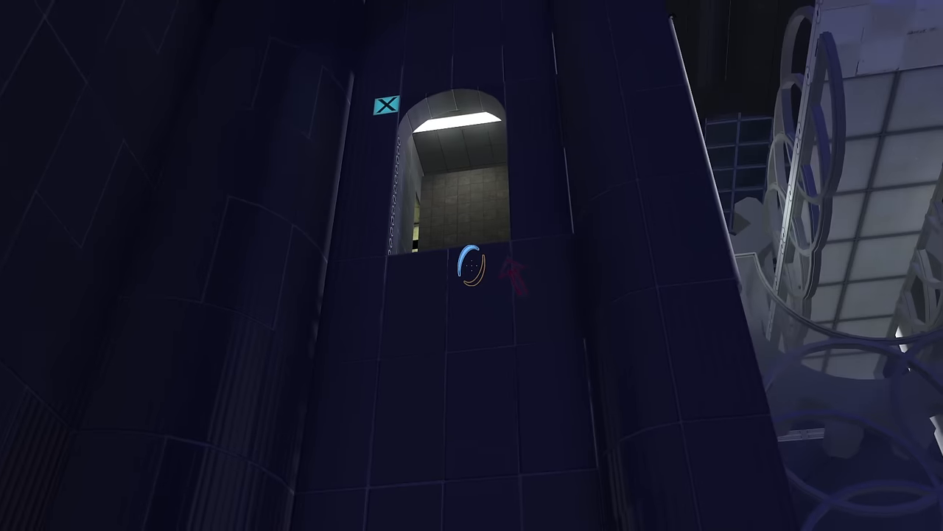
mouse_move(472, 265)
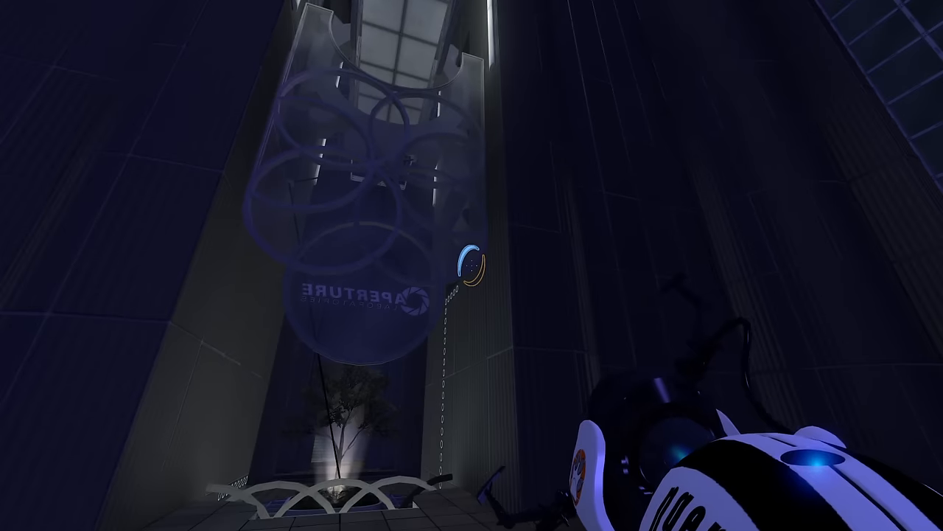
mouse_move(472, 265)
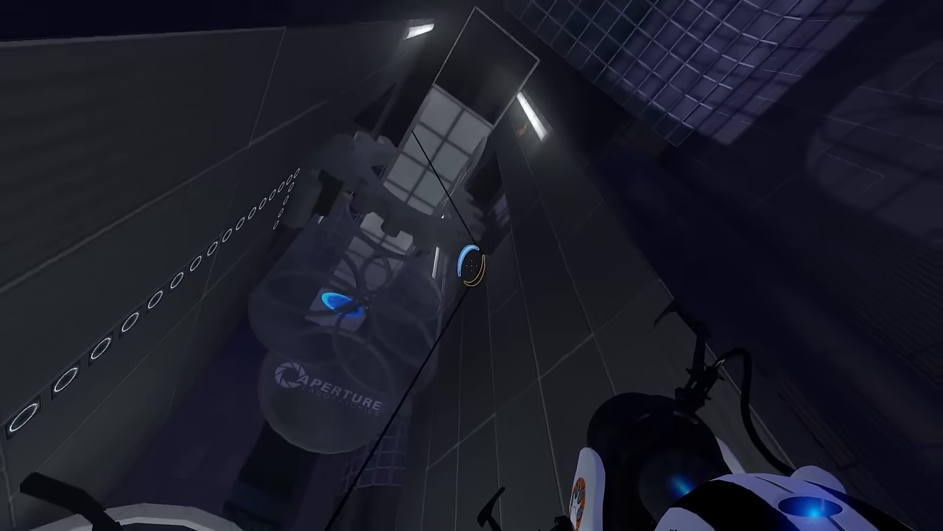
mouse_move(471, 265)
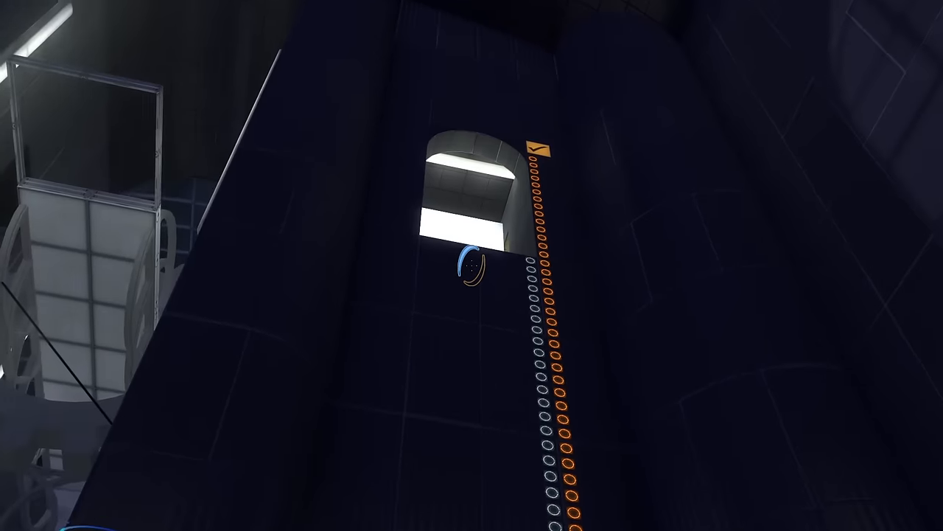
mouse_move(472, 265)
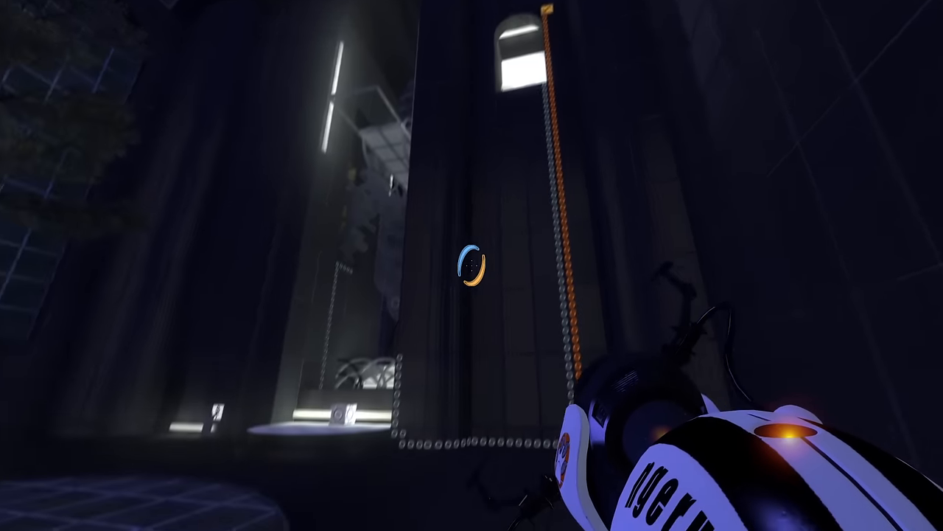
mouse_move(472, 265)
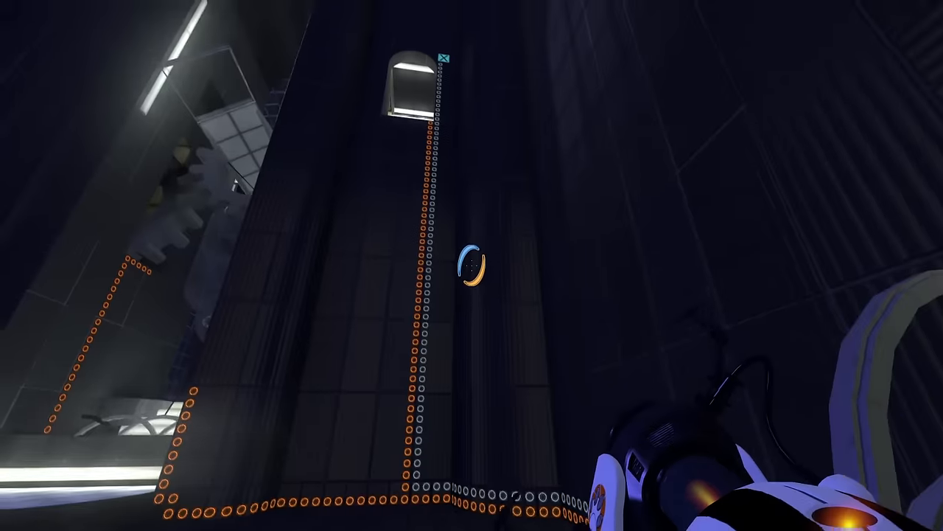
mouse_move(472, 265)
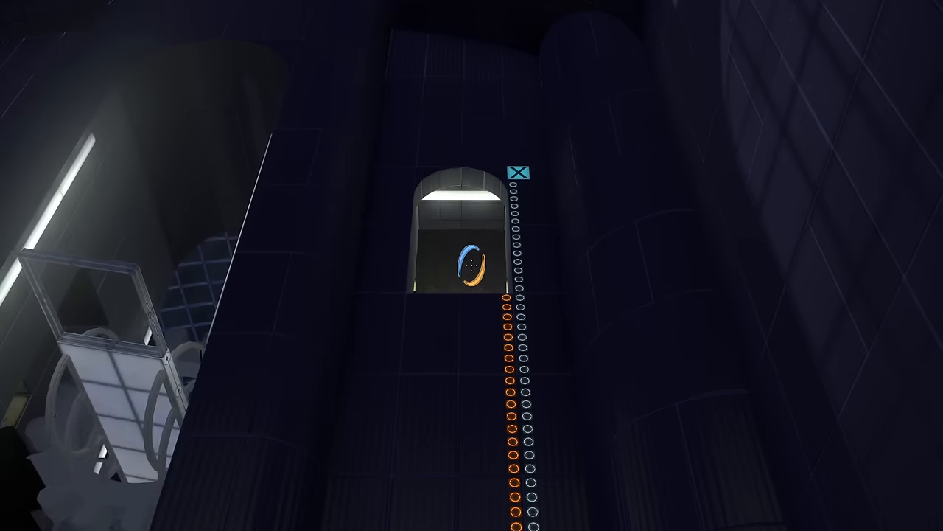
mouse_move(472, 265)
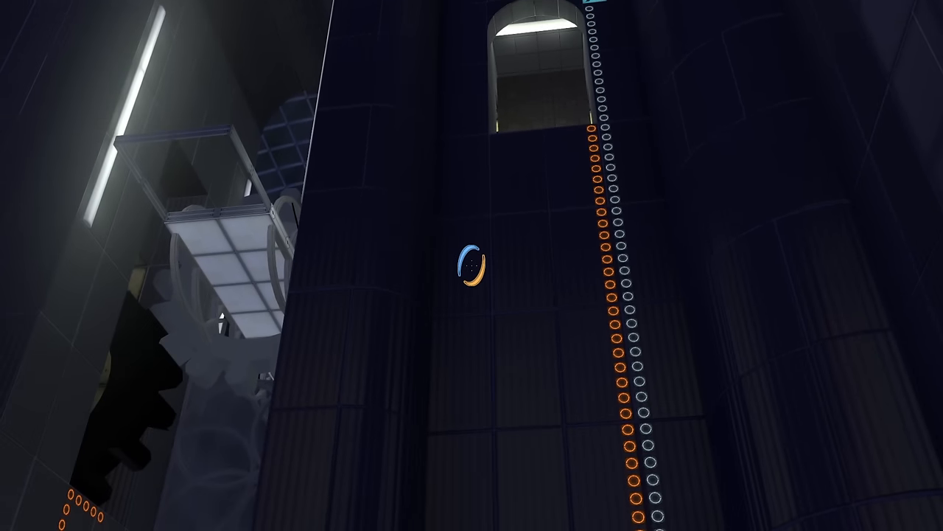
mouse_move(472, 265)
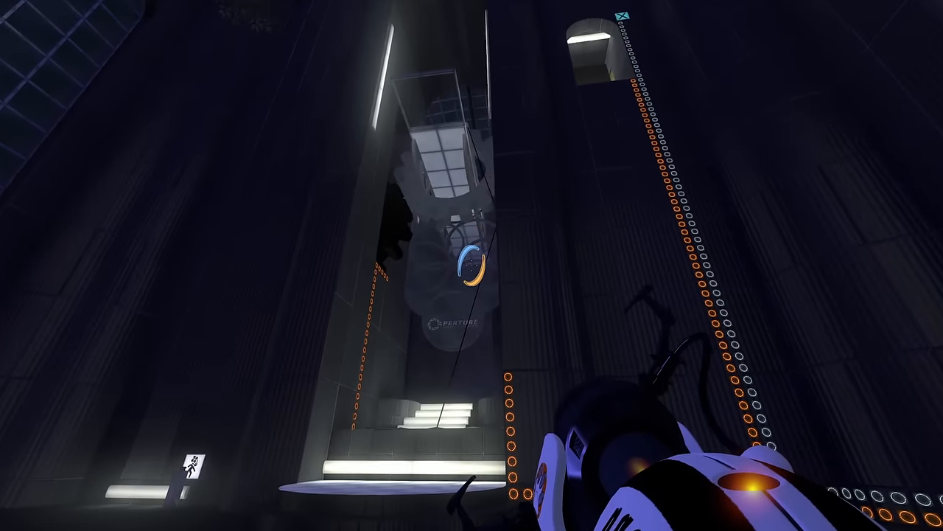
mouse_move(471, 265)
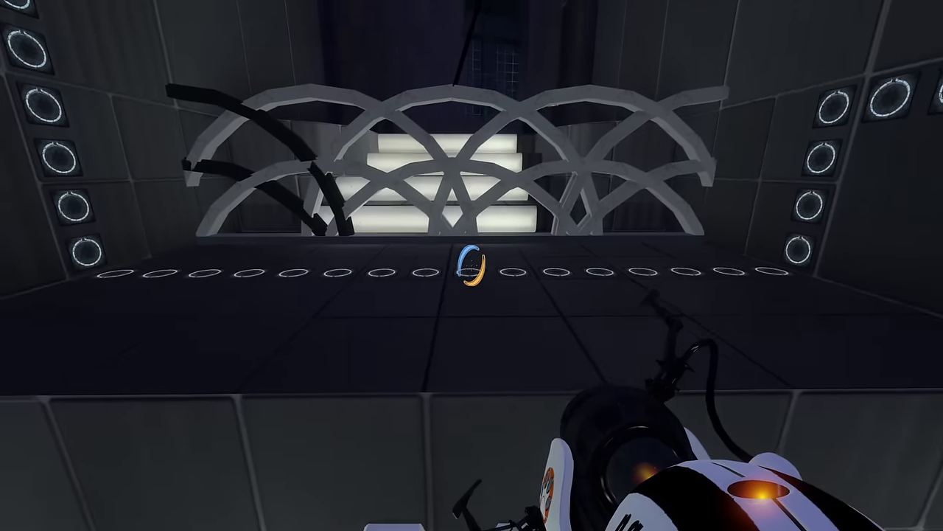
mouse_move(472, 266)
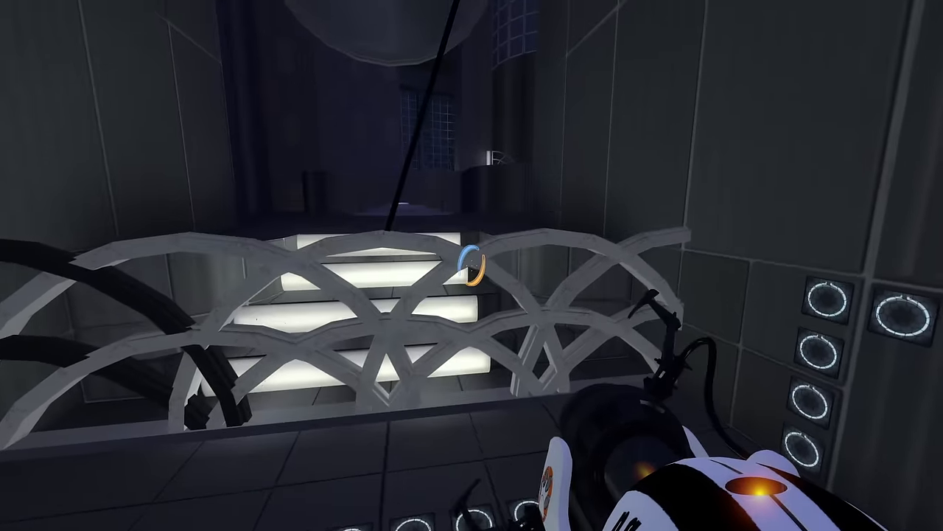
mouse_move(472, 265)
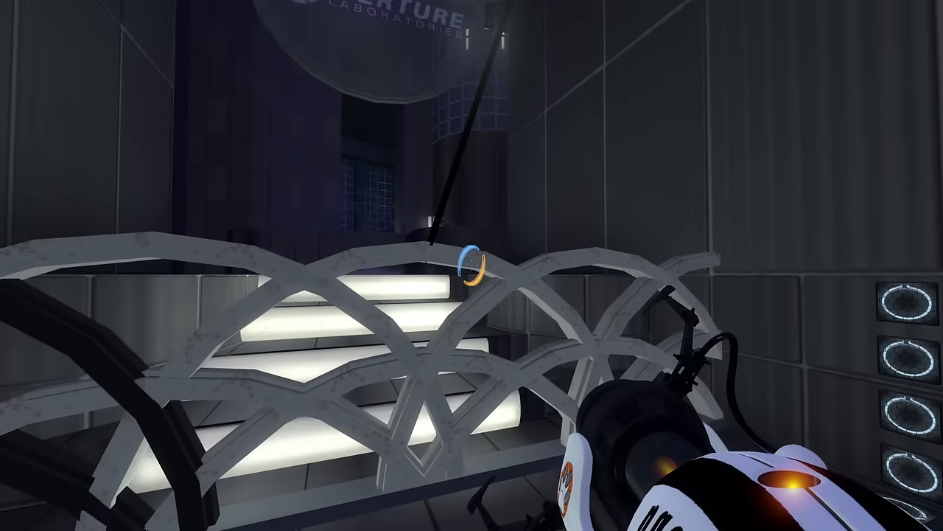
mouse_move(472, 265)
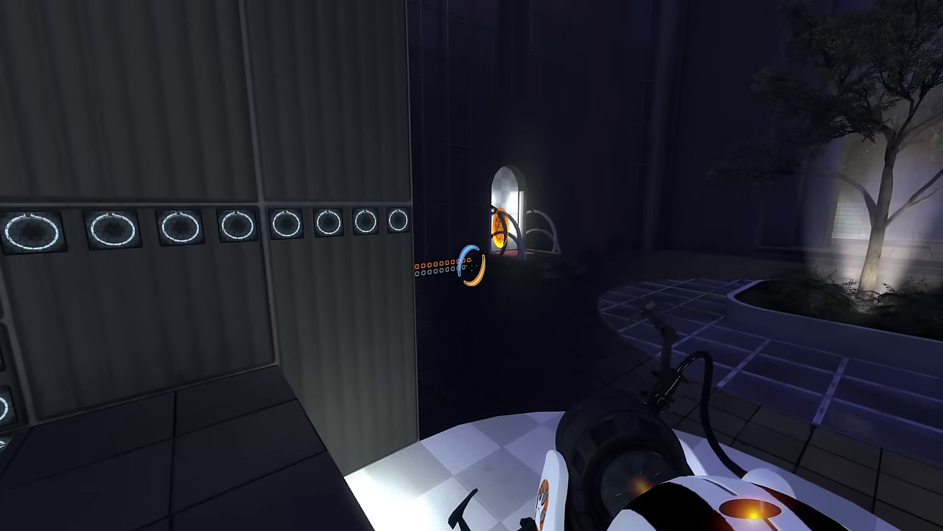
mouse_move(471, 265)
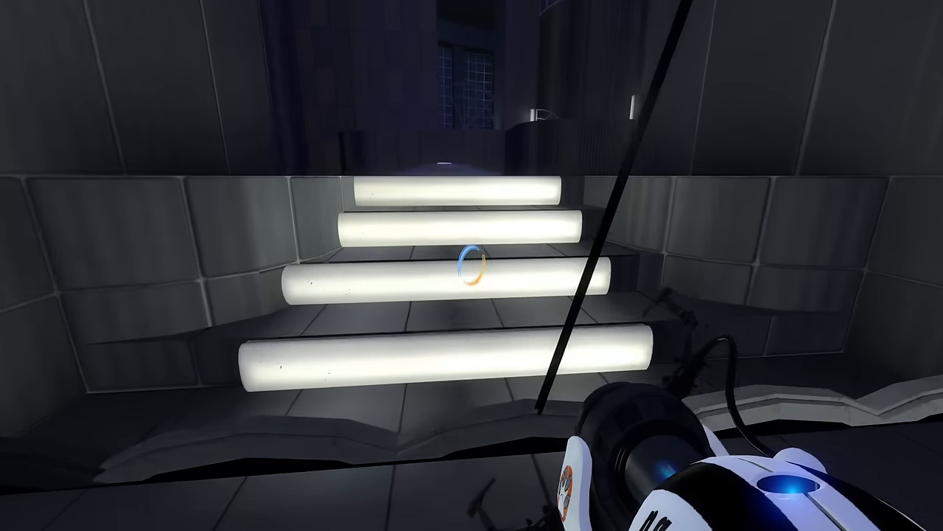
mouse_move(472, 266)
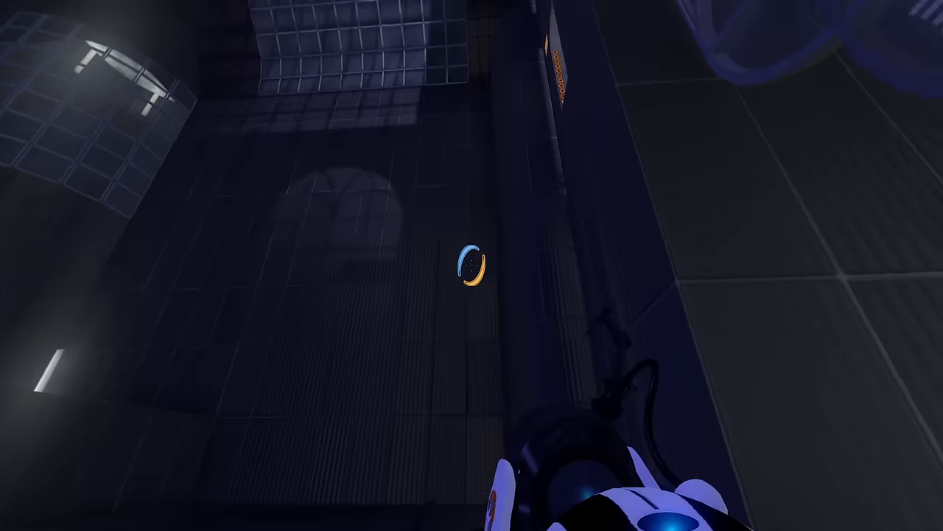
mouse_move(471, 265)
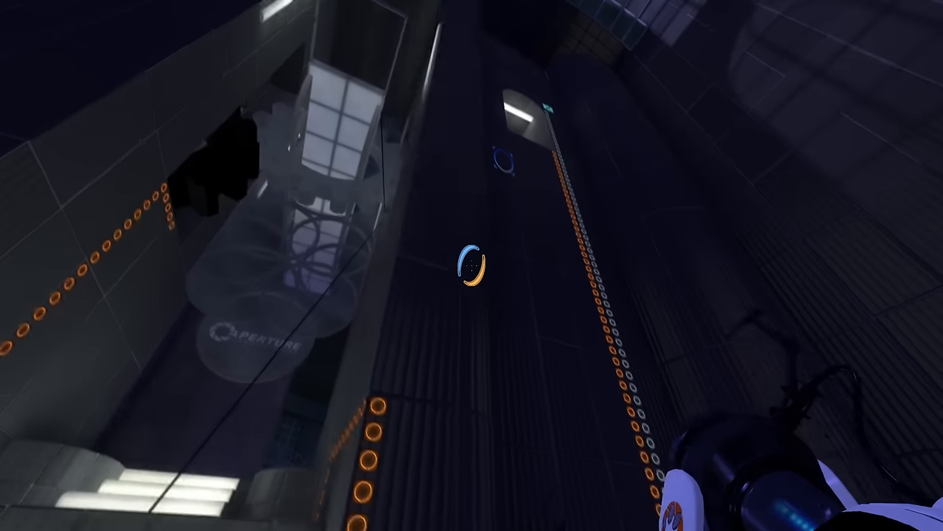
mouse_move(472, 266)
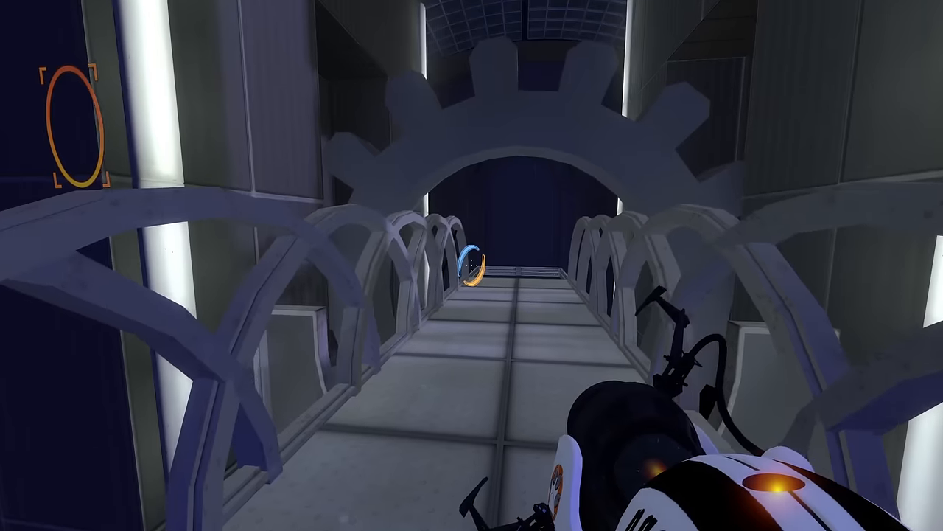
Step: Walk across the arched walkway beneath the gear to the ledge beyond the railed catwalk
key("w")
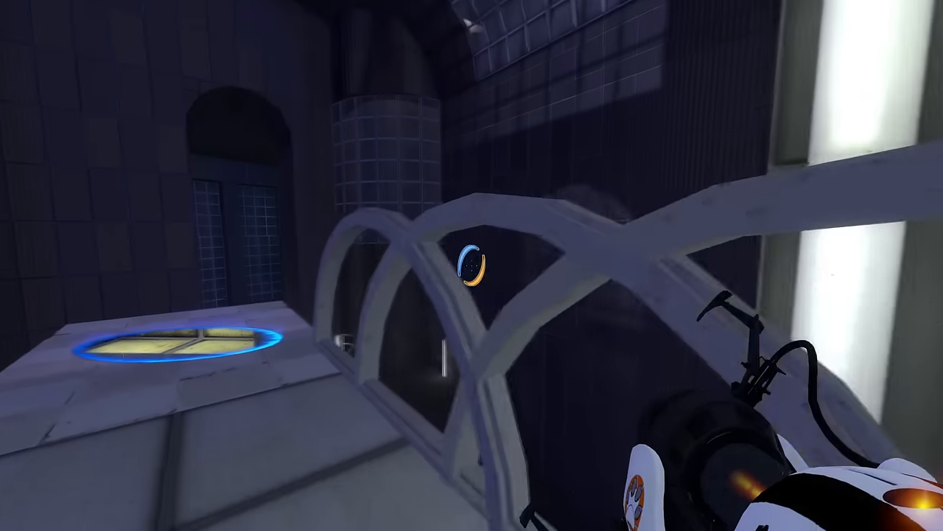
mouse_move(471, 265)
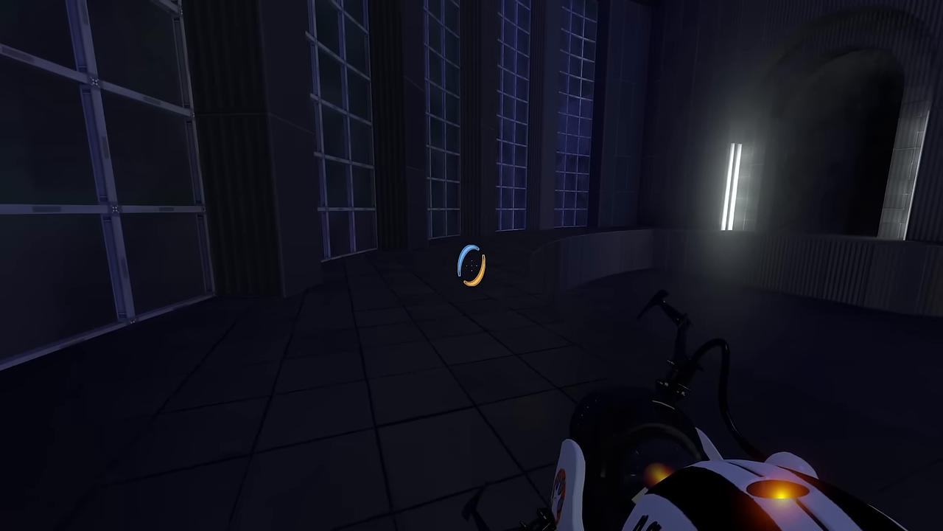
mouse_move(472, 265)
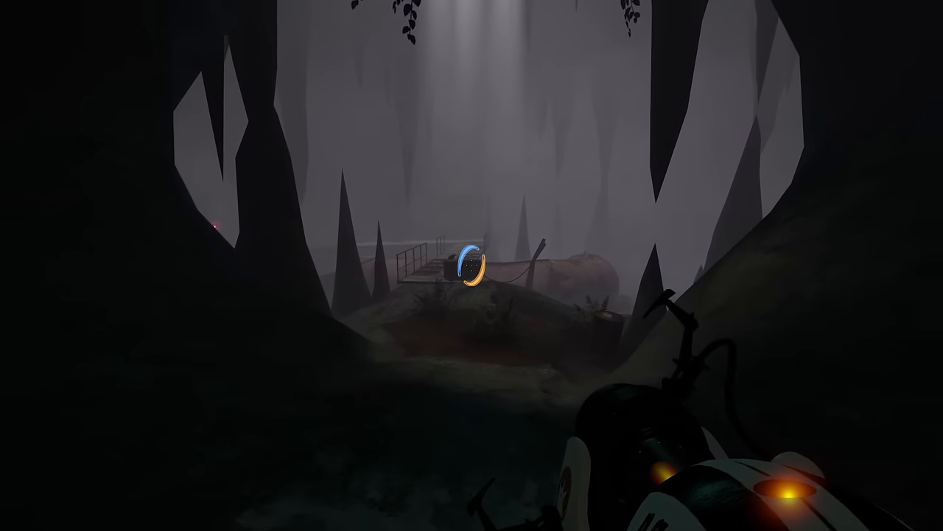
mouse_move(472, 265)
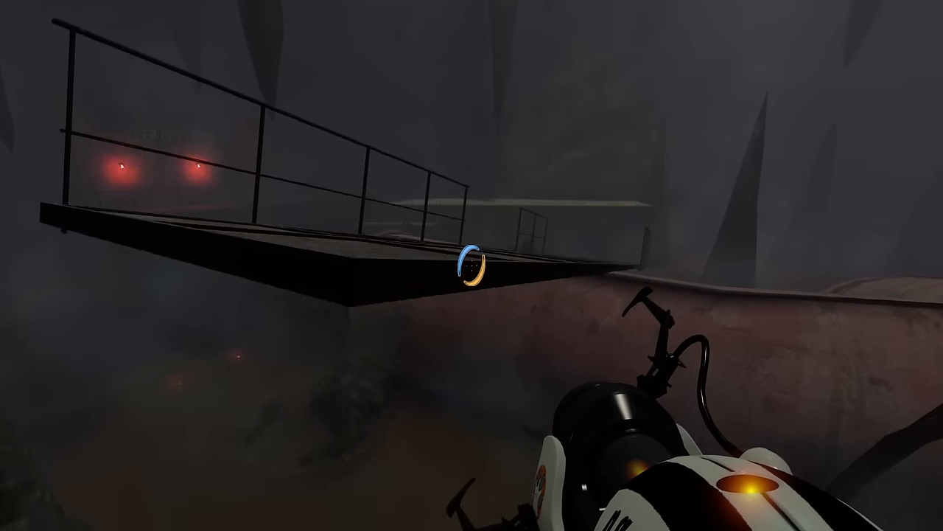
mouse_move(472, 265)
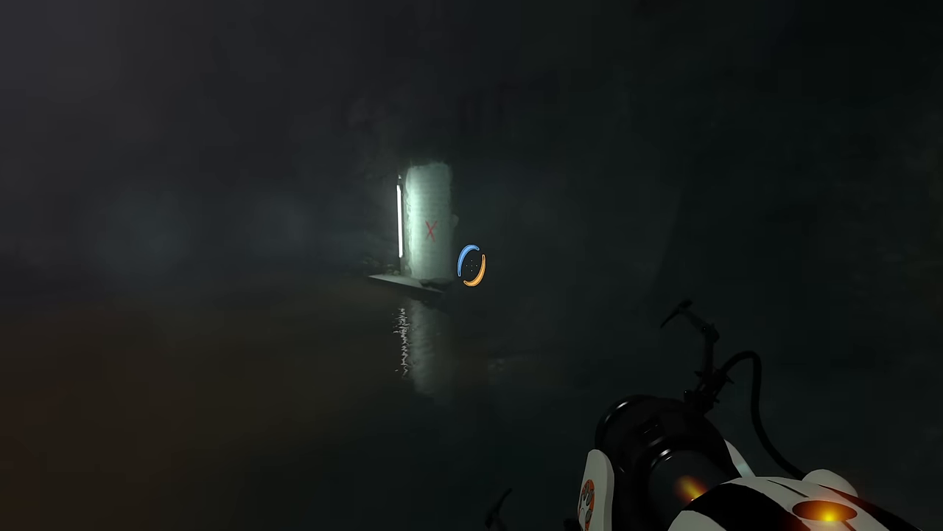
mouse_move(472, 265)
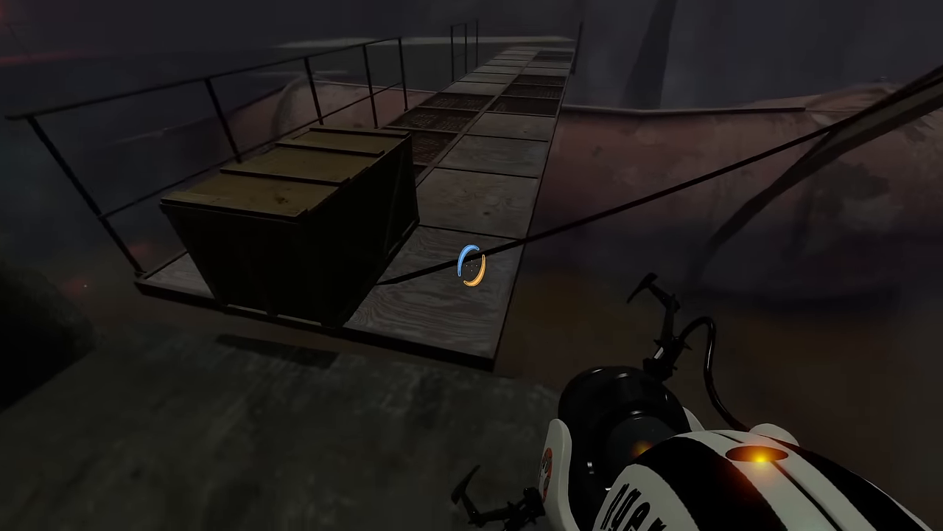
mouse_move(472, 265)
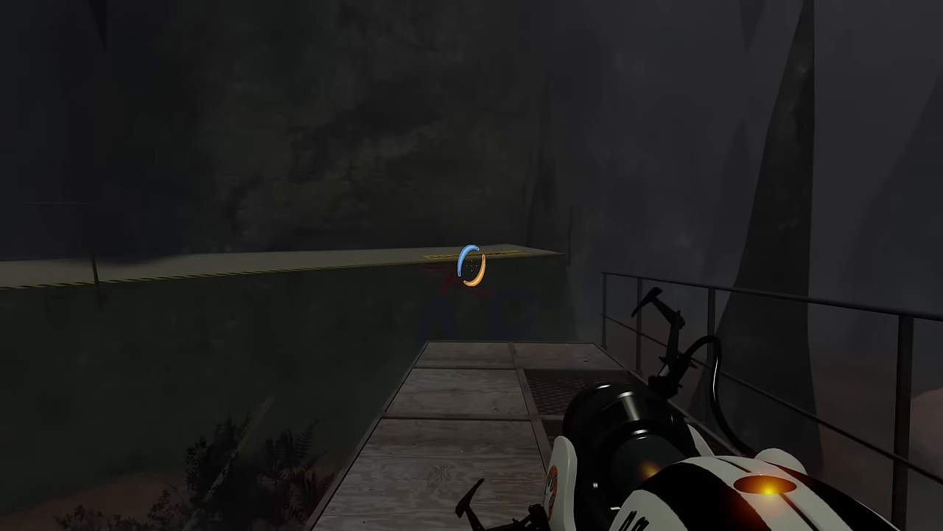
mouse_move(471, 265)
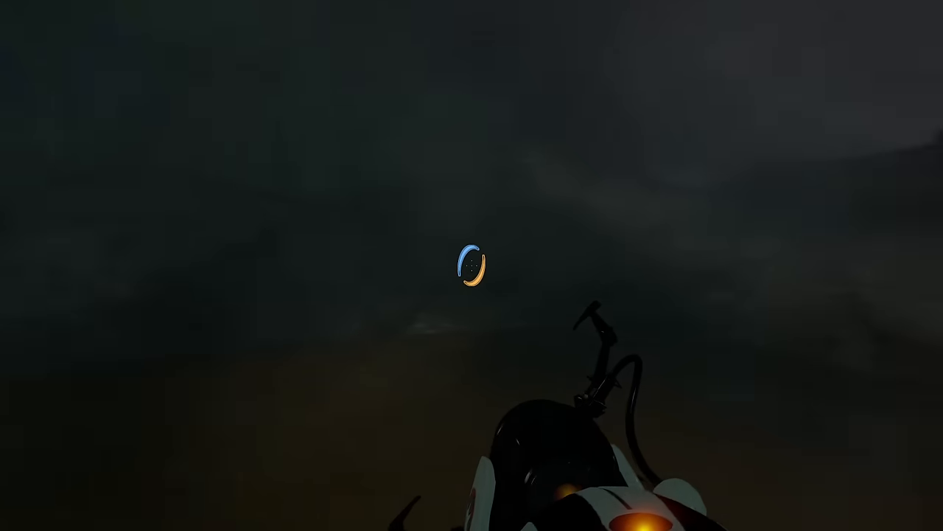
mouse_move(472, 265)
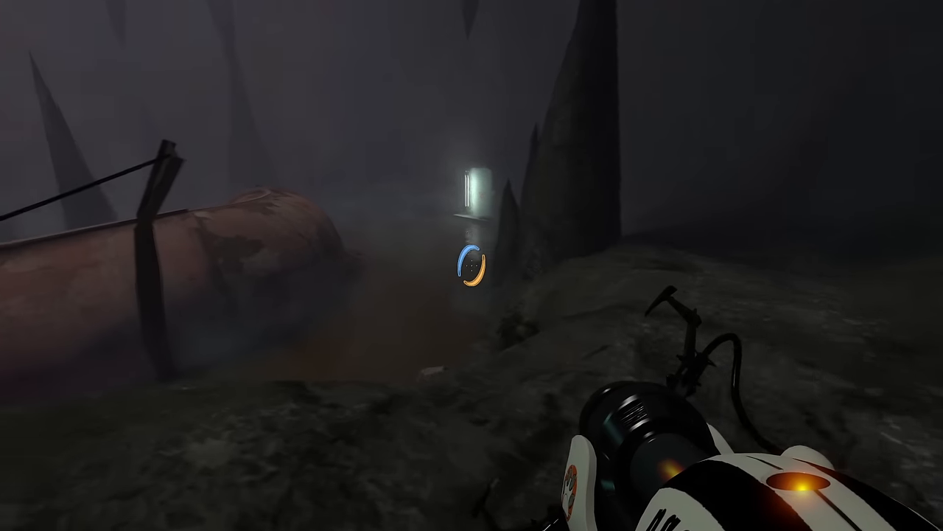
mouse_move(472, 266)
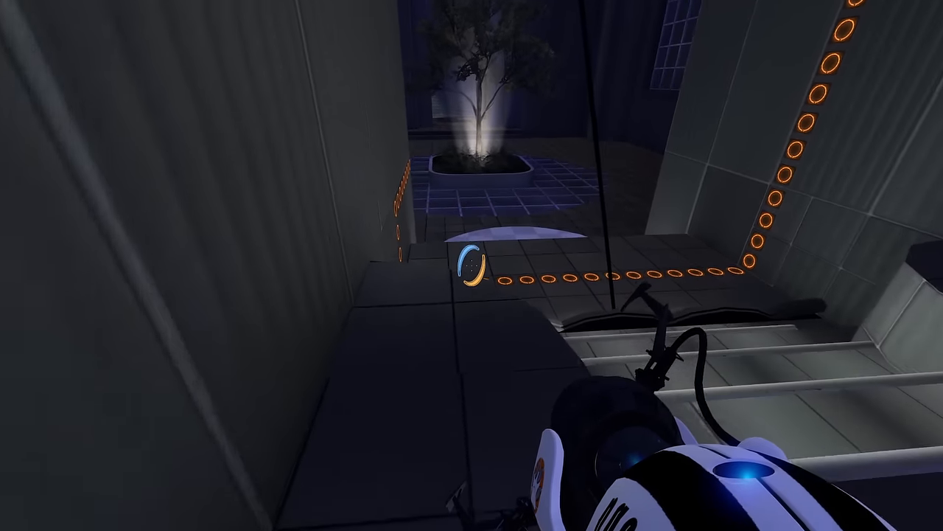
mouse_move(472, 265)
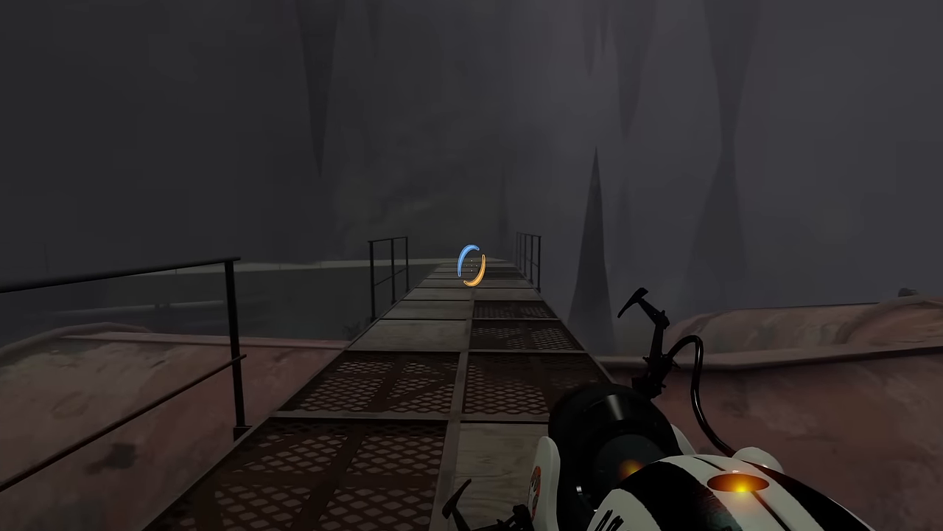
mouse_move(472, 266)
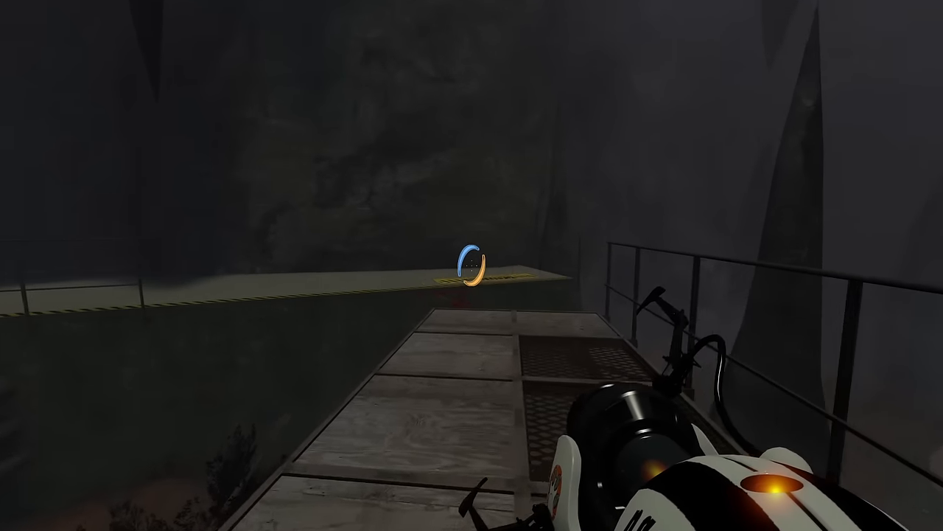
mouse_move(471, 265)
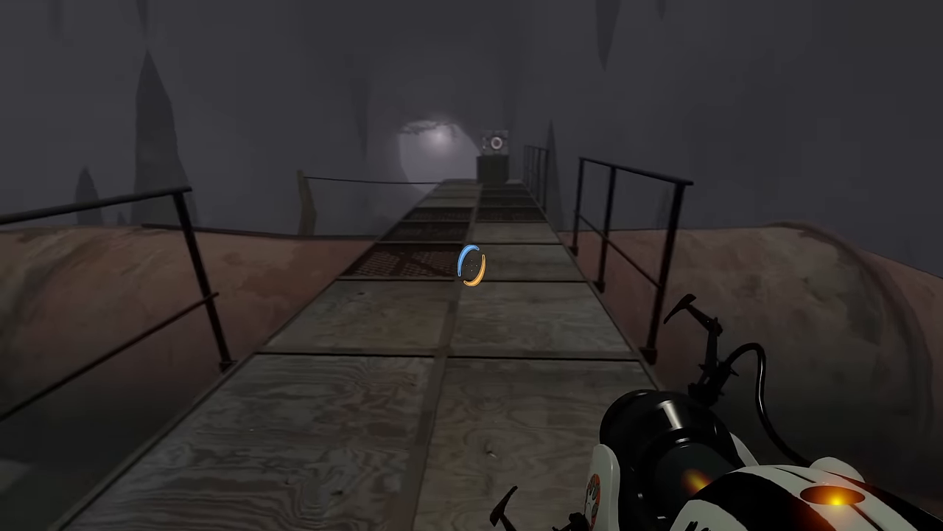
Step: Run along the catwalk and drop down beside the large rusty pipe in the cavern
key("w")
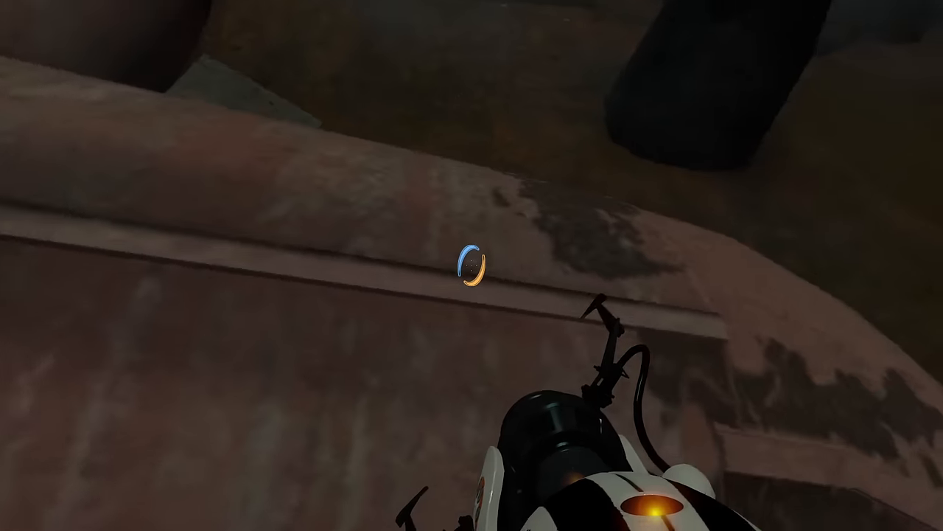
mouse_move(471, 266)
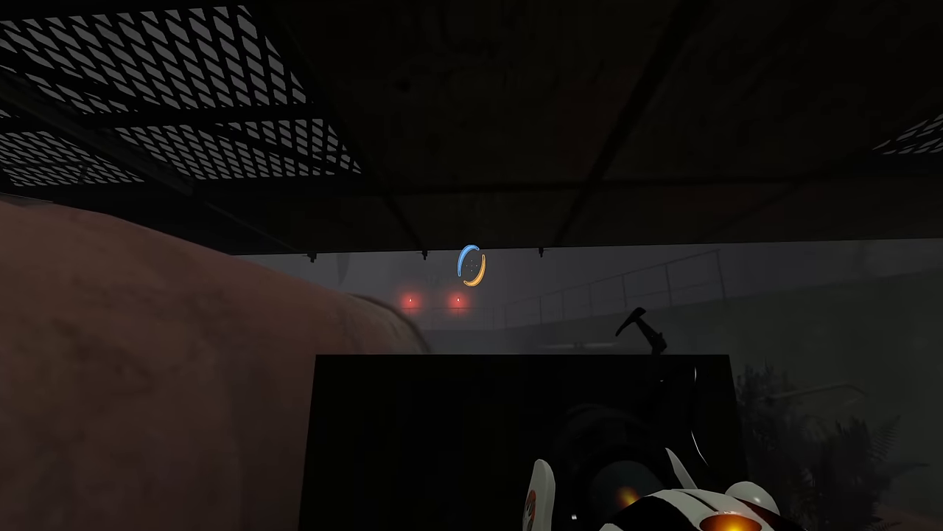
mouse_move(472, 265)
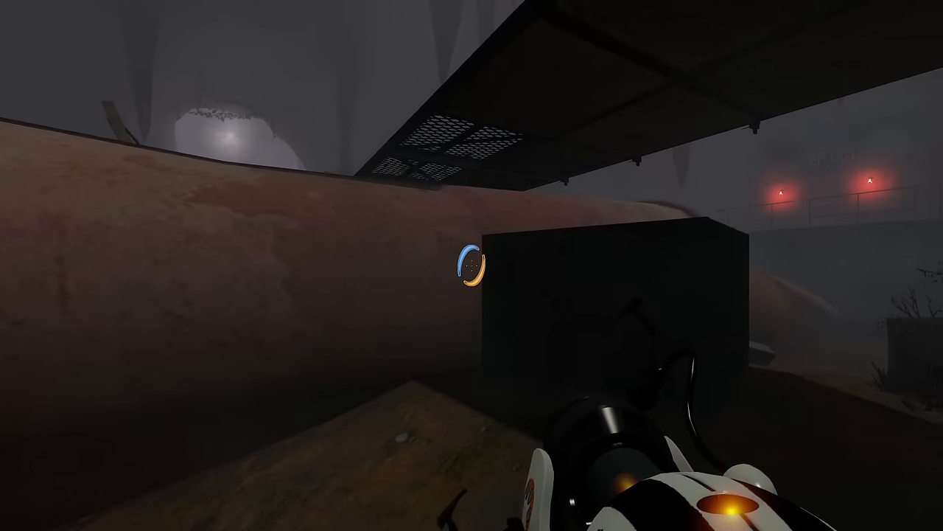
mouse_move(471, 265)
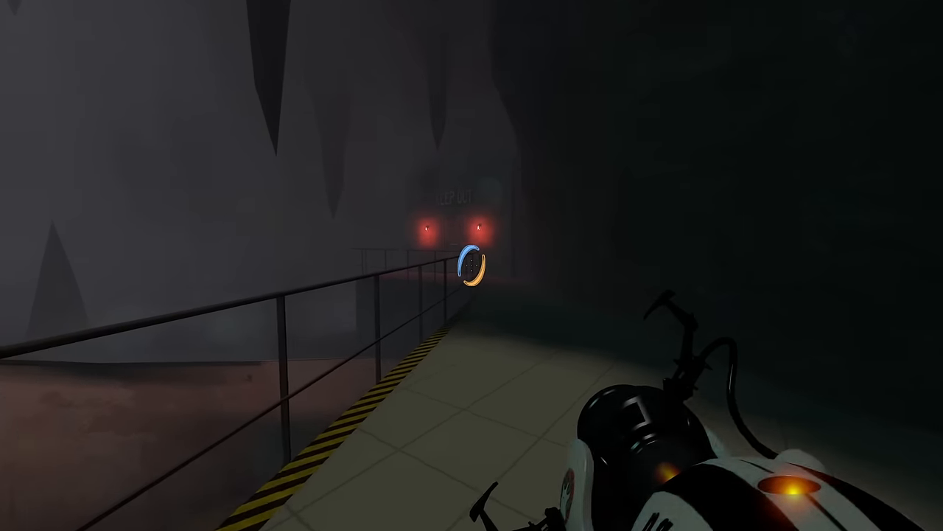
mouse_move(471, 265)
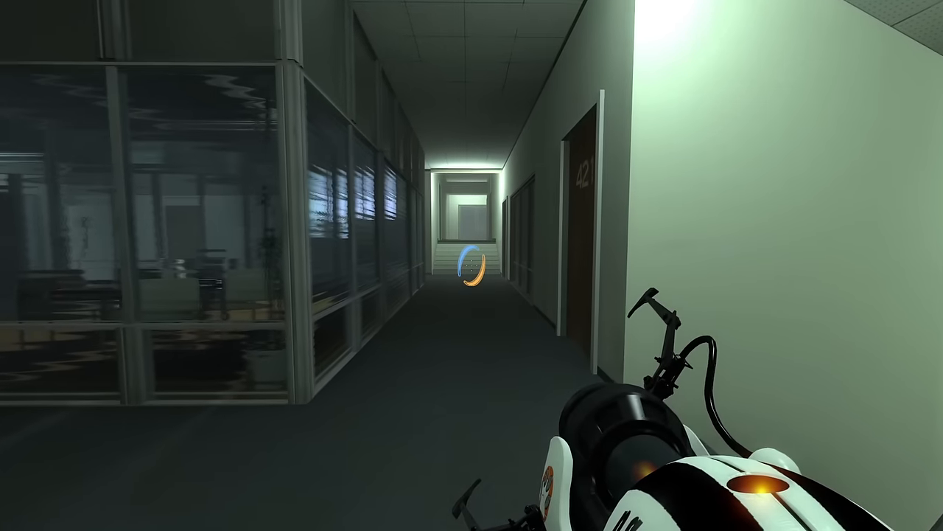
mouse_move(471, 265)
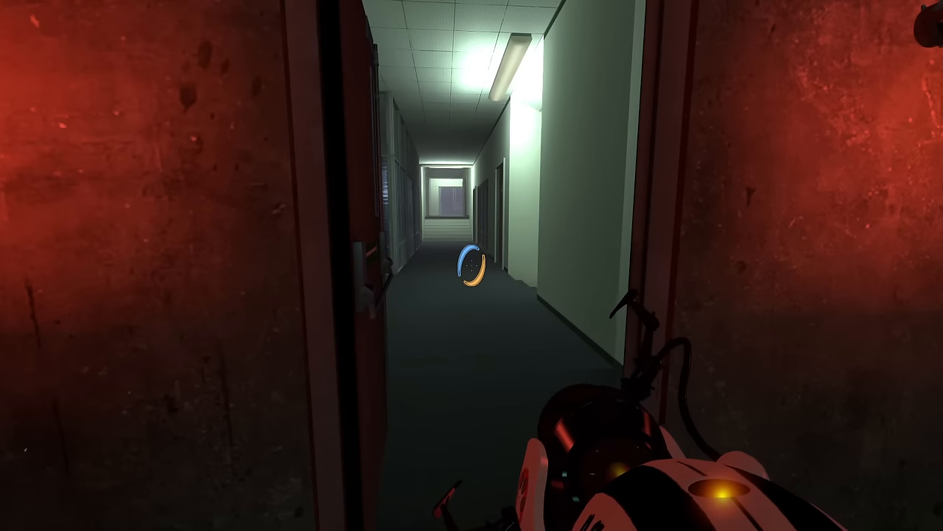
Step: Walk down the office corridor past the glass offices and up the stairs to the dark cubicle office
key("w")
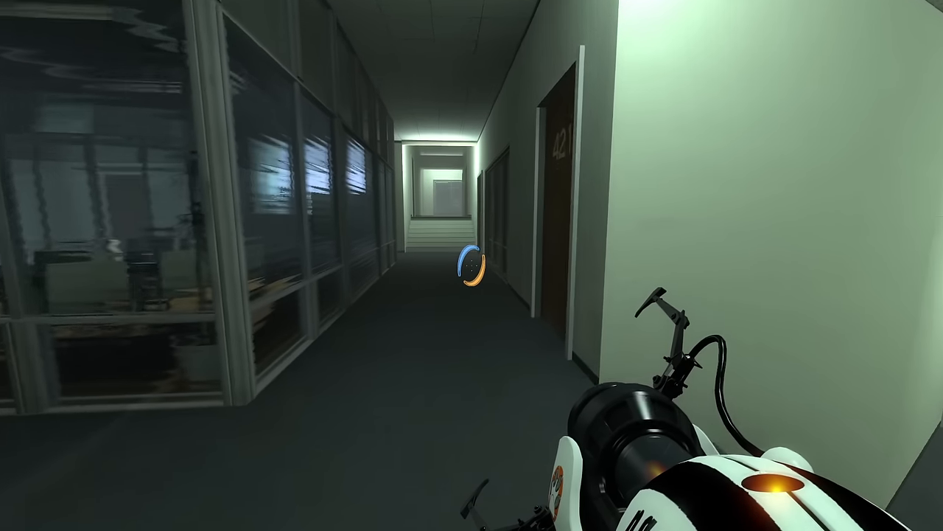
mouse_move(471, 265)
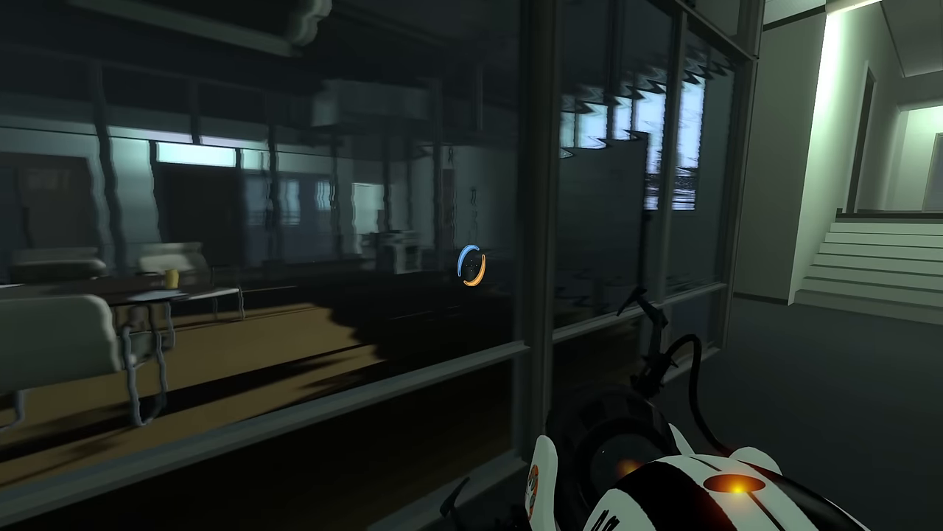
mouse_move(472, 266)
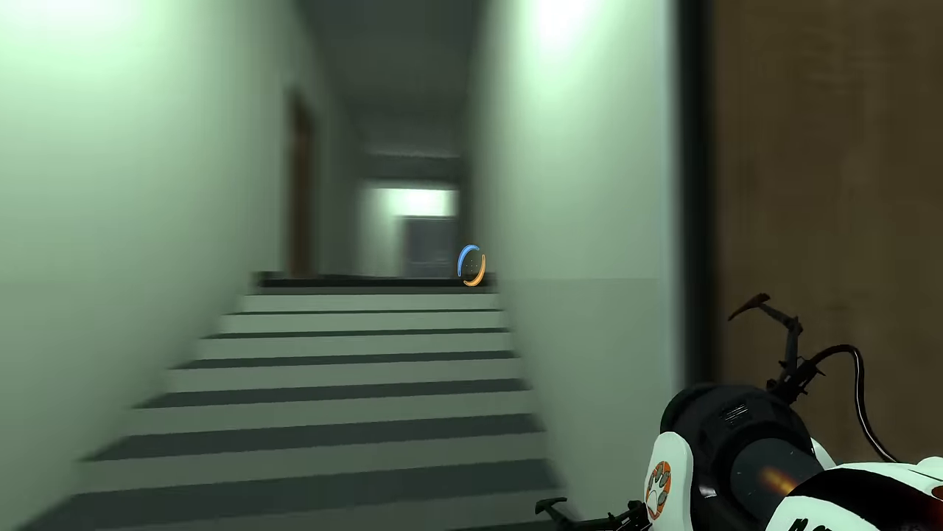
key("w")
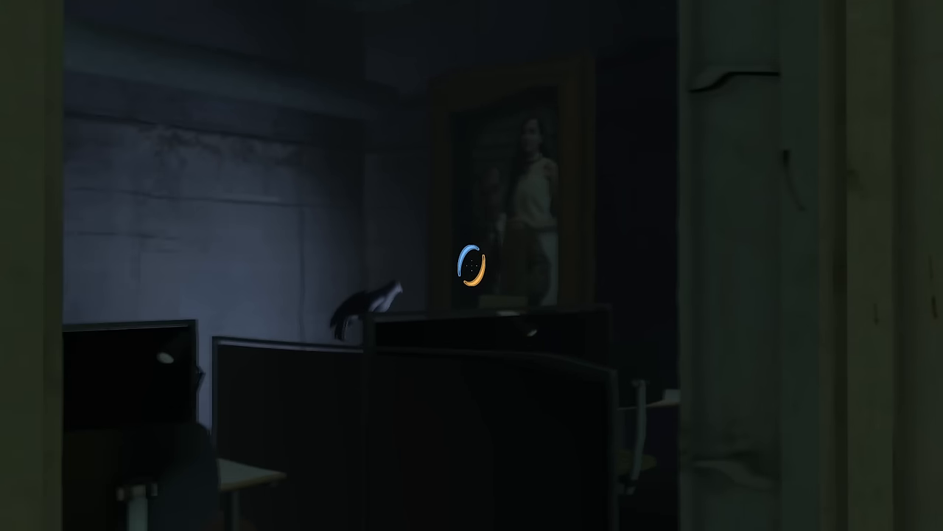
mouse_move(472, 266)
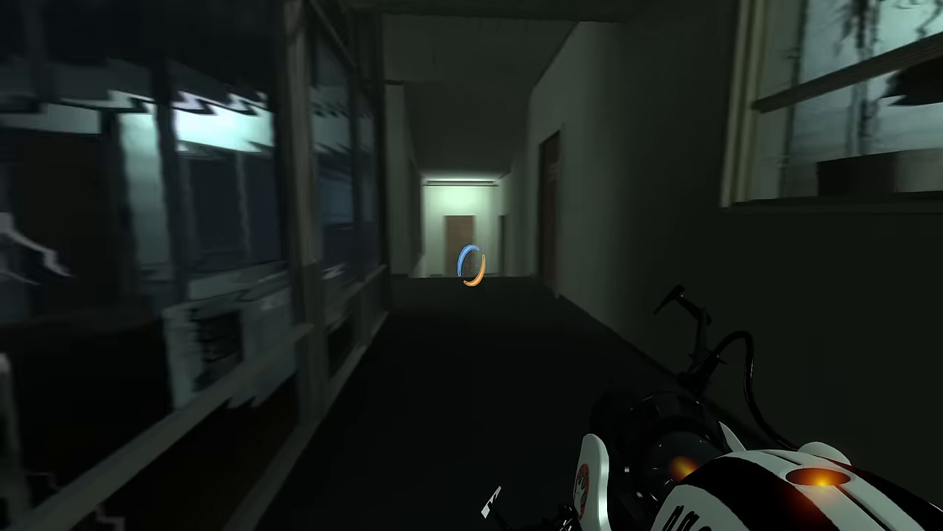
Step: Descend past rooms 709 and 101 and the 'bottom flange cracked' graffiti to the cracked window above the chamber
key("w")
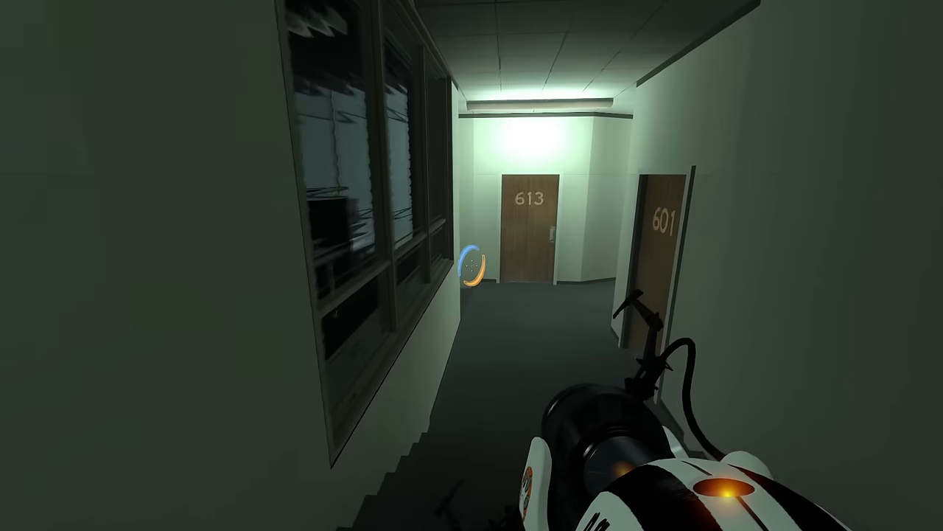
mouse_move(472, 265)
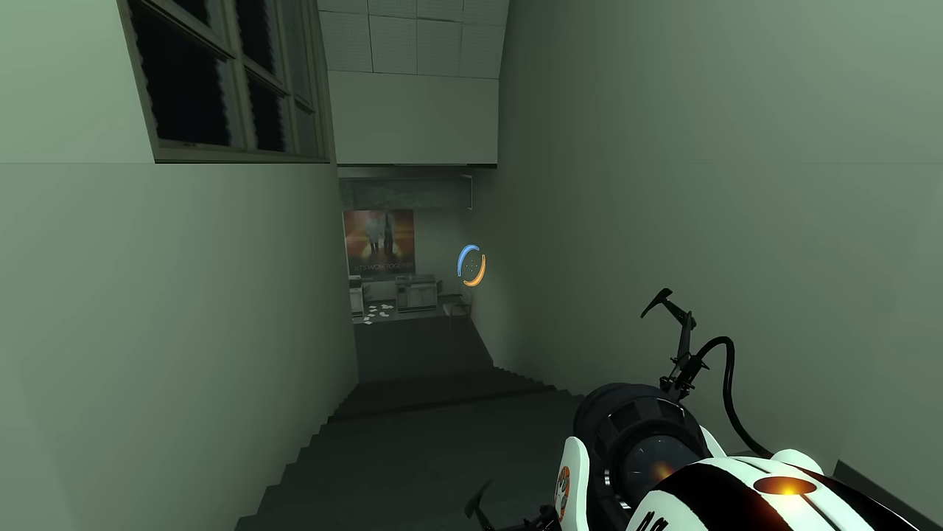
mouse_move(472, 265)
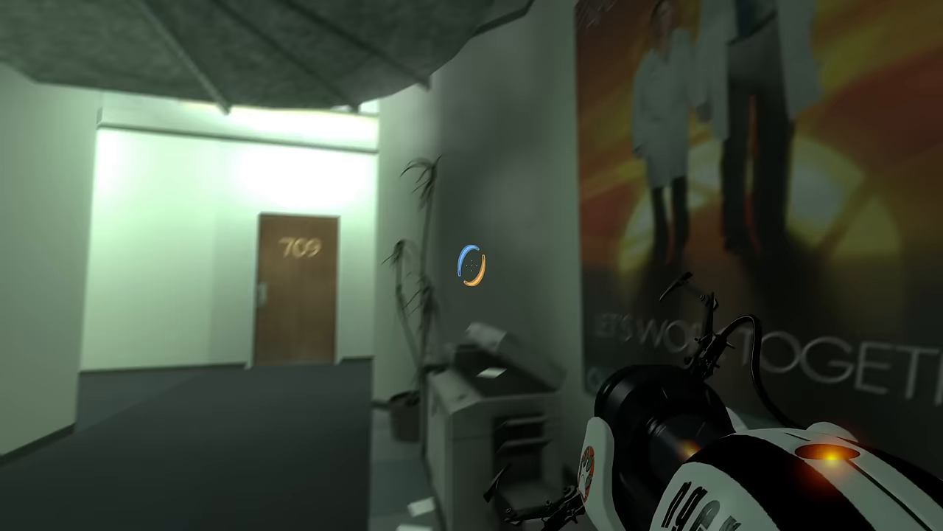
mouse_move(472, 265)
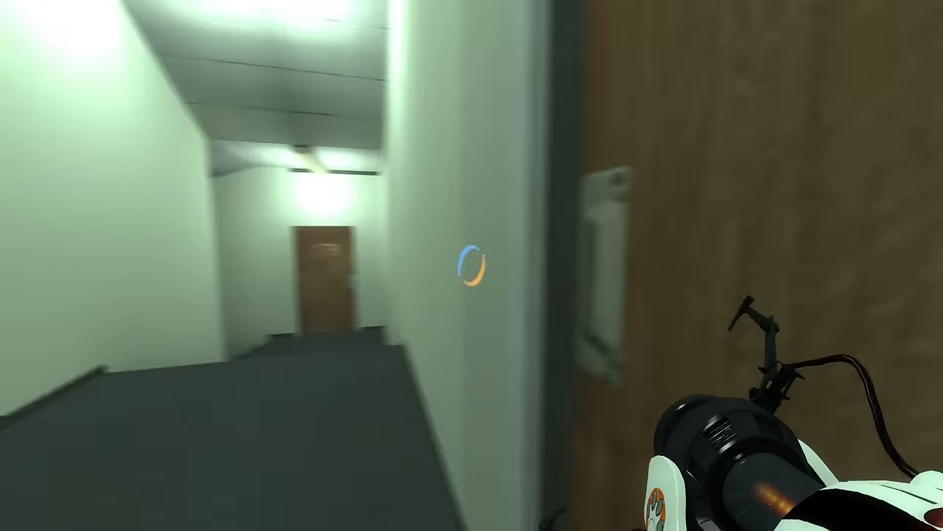
key("w")
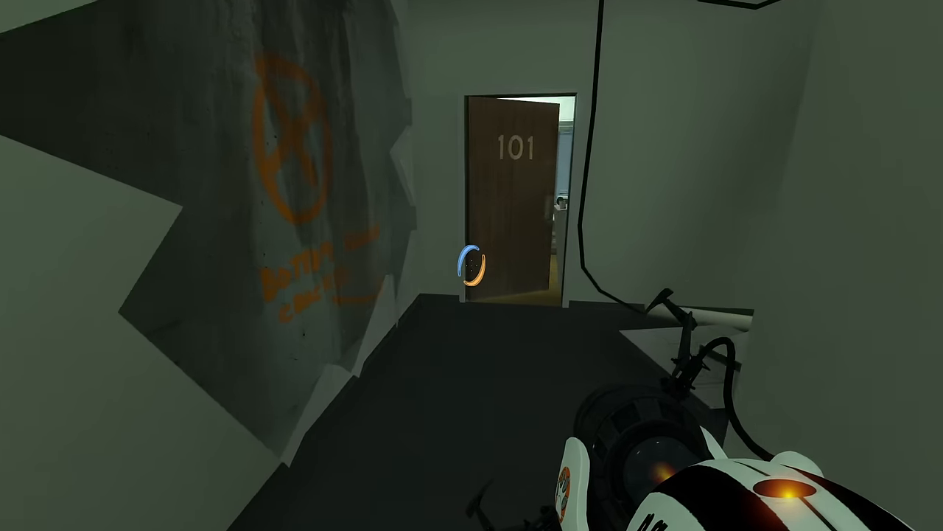
key("w")
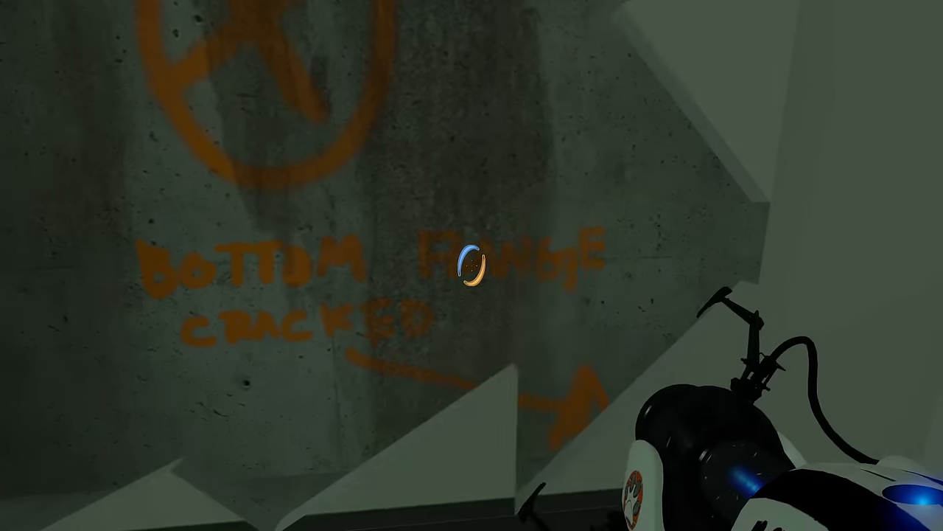
mouse_move(472, 265)
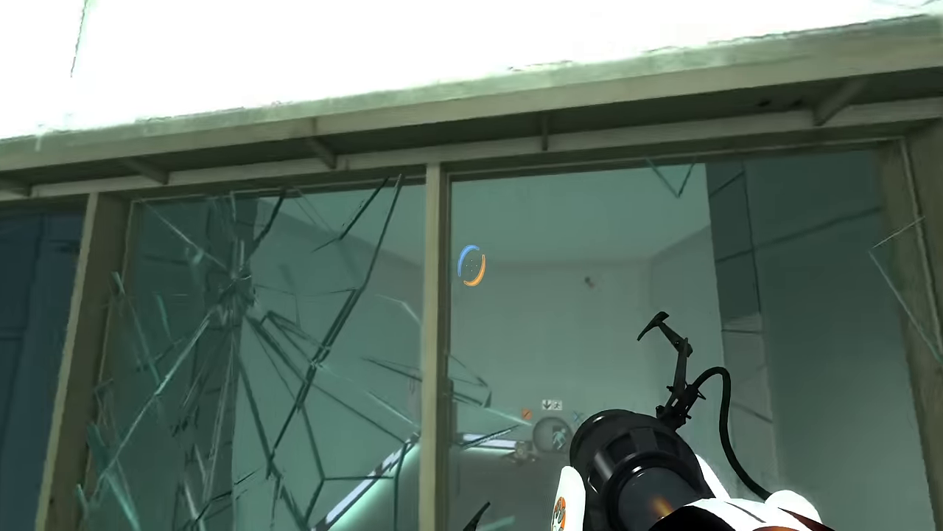
Step: Shoot a portal by the broken window and pass through the office doorway portal toward room 223
left_click(472, 265)
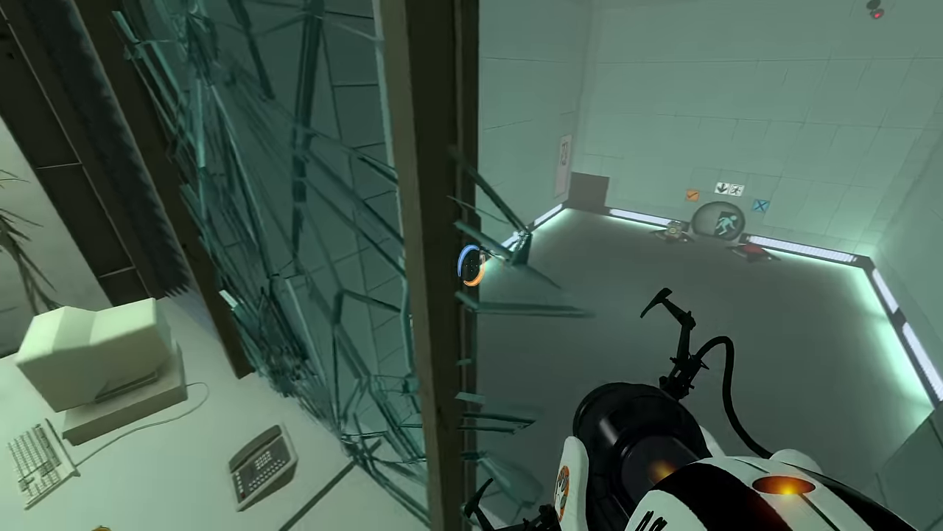
mouse_move(472, 265)
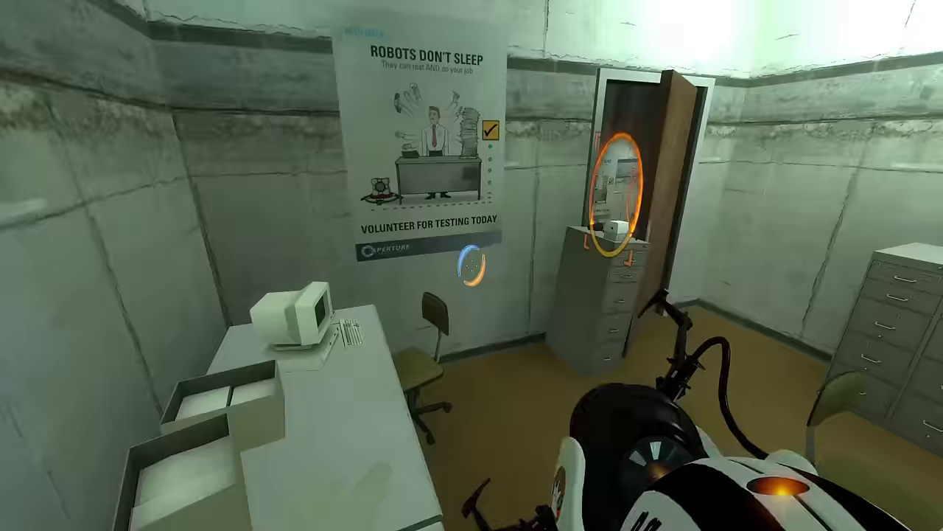
mouse_move(471, 265)
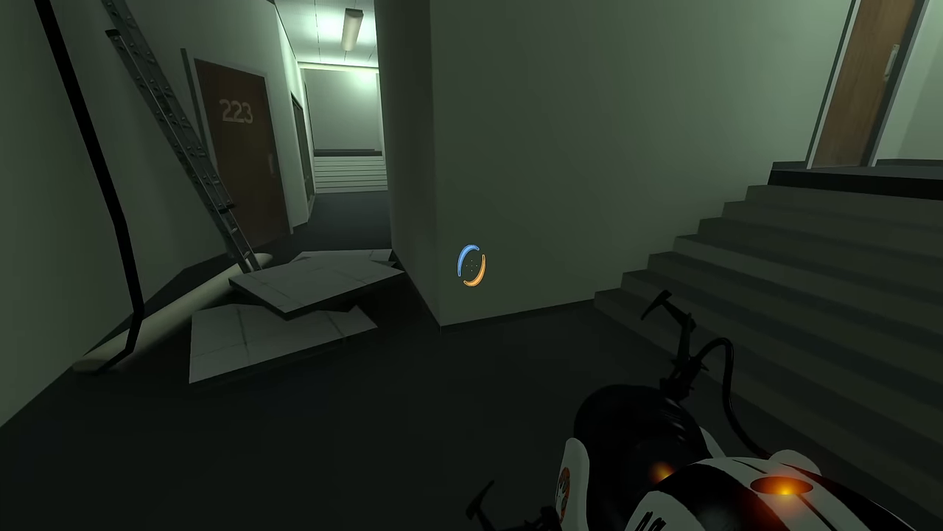
mouse_move(471, 265)
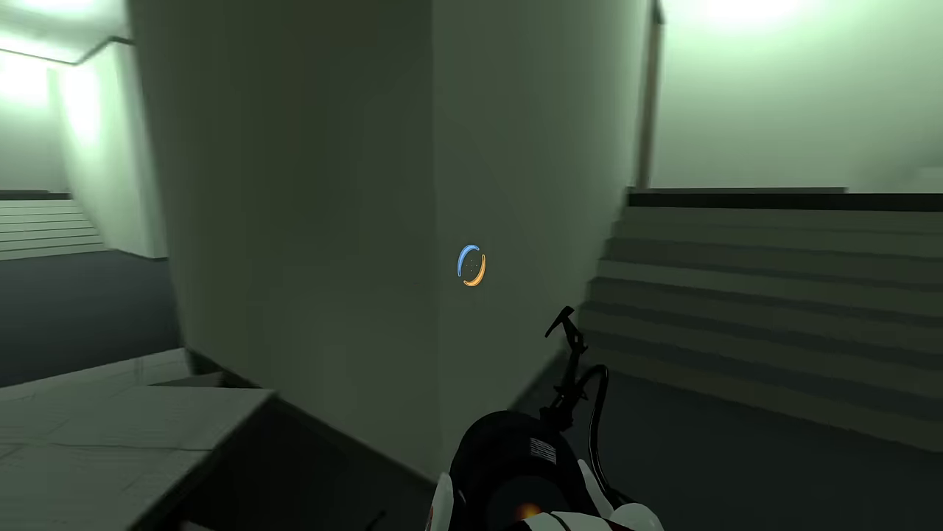
left_click(471, 265)
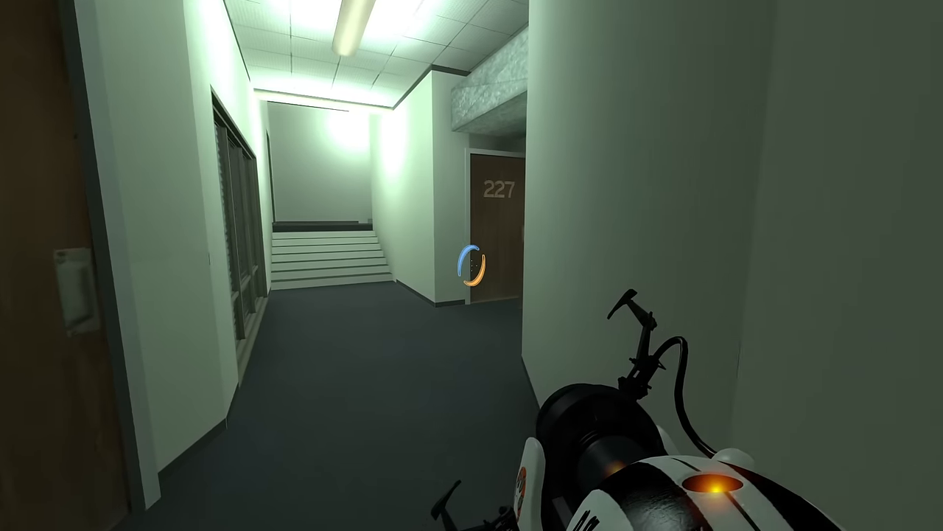
mouse_move(471, 265)
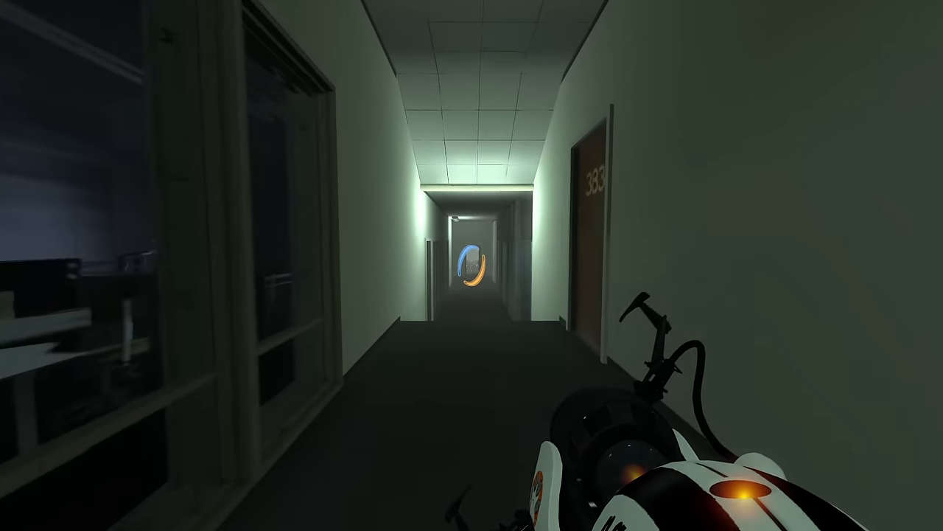
Step: Walk past rooms 227, 383 and 419 down the glass-walled corridor into test chamber 13
key("w")
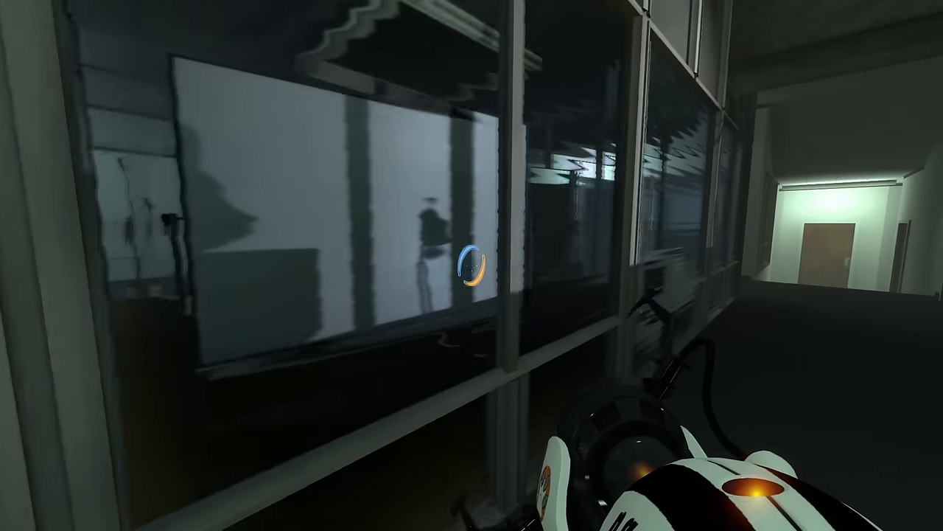
mouse_move(471, 265)
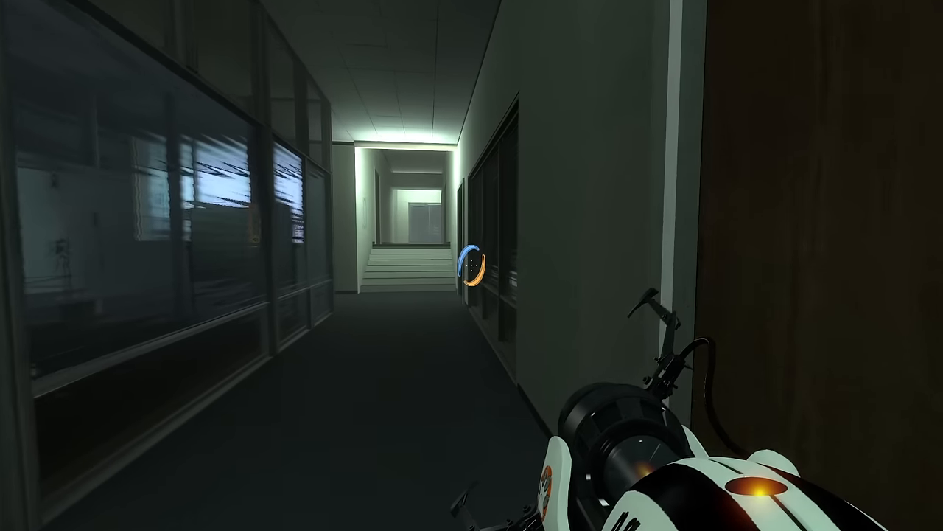
key("w")
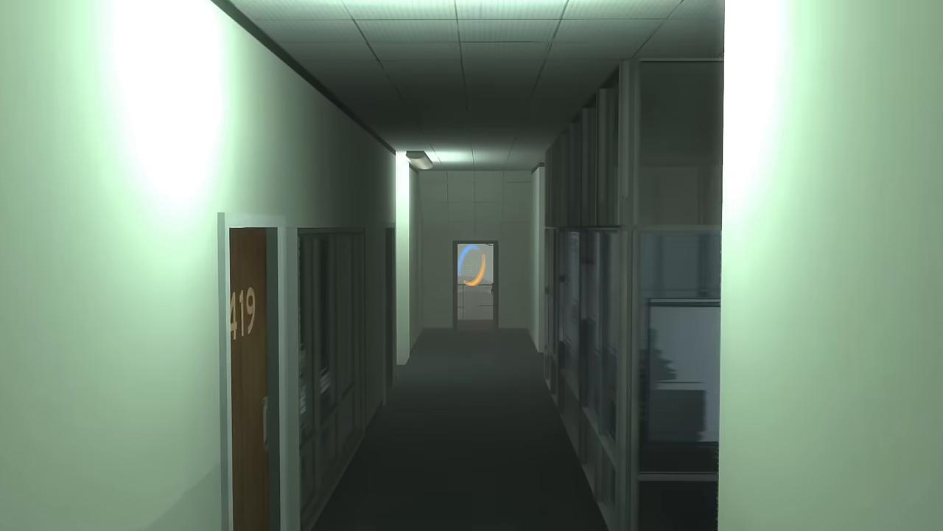
key("w")
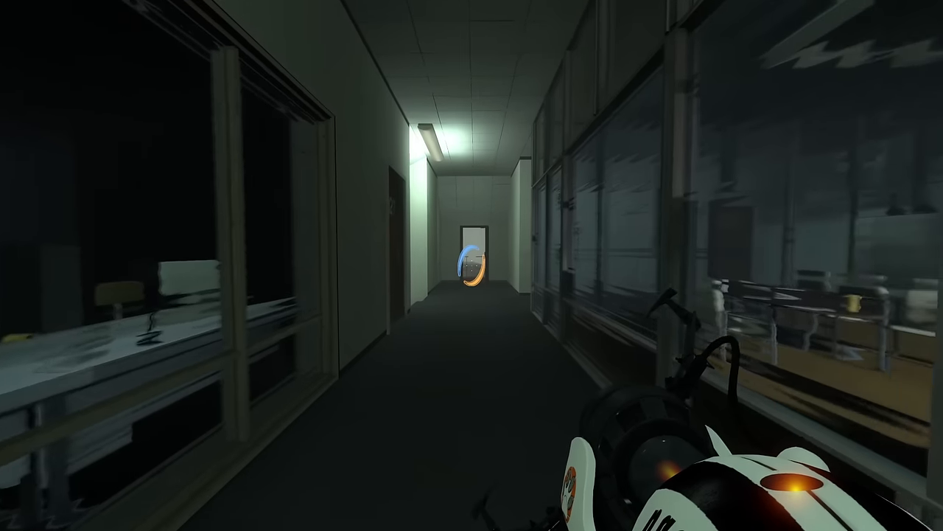
key("w")
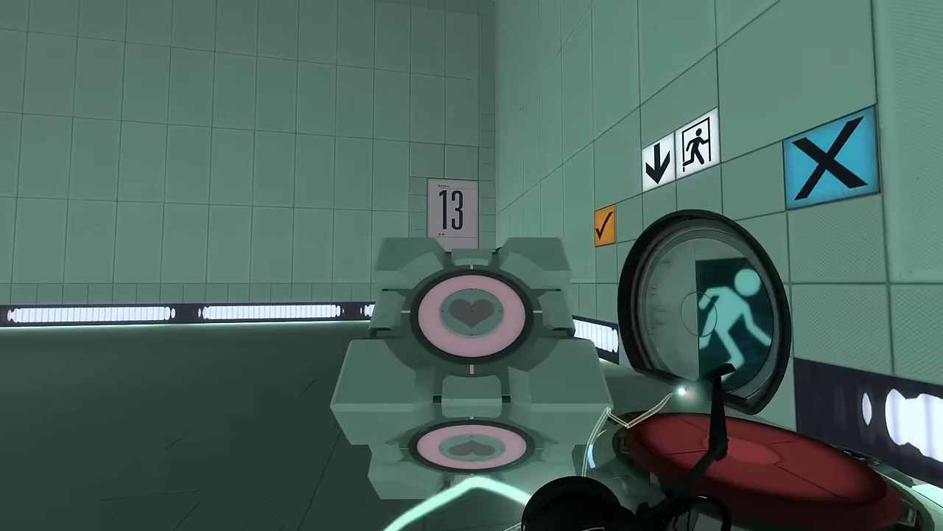
mouse_move(471, 266)
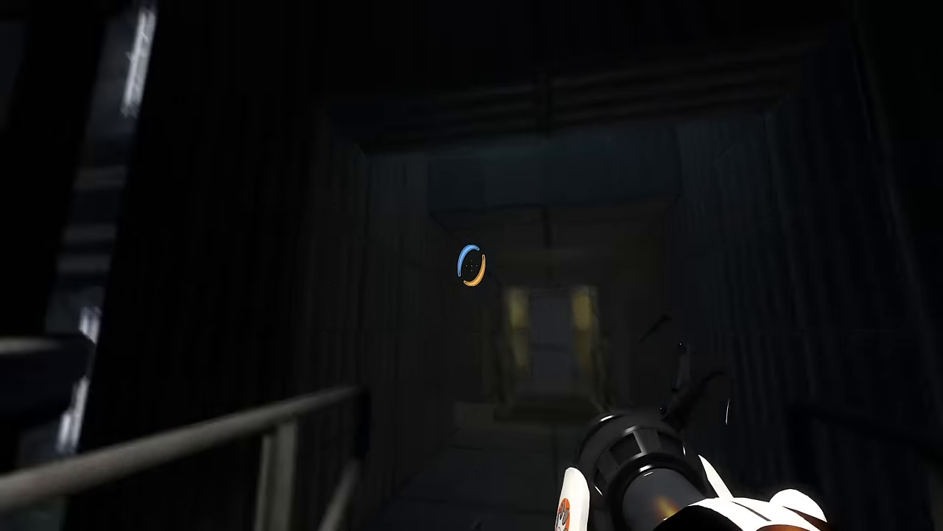
mouse_move(472, 265)
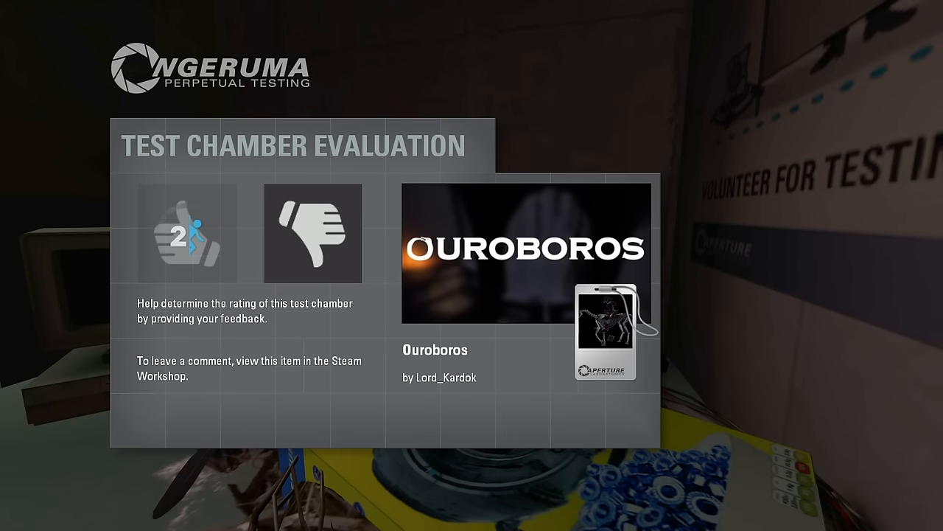
Step: Give the Ouroboros chamber a thumbs-up on the Test Chamber Evaluation screen
left_click(186, 233)
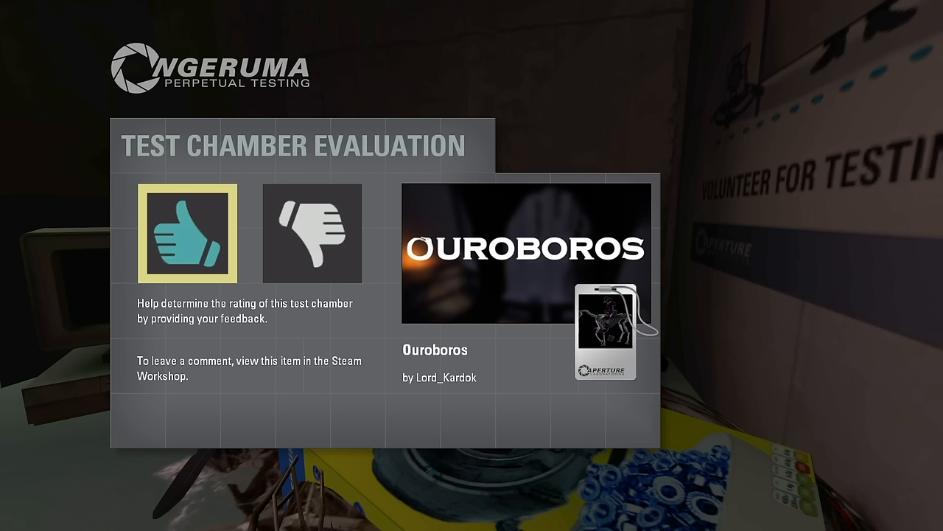